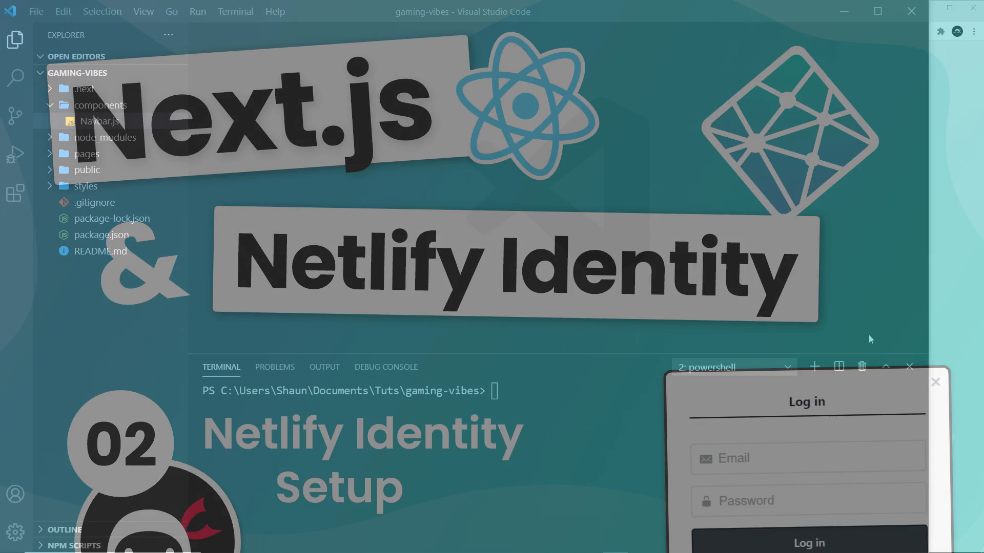
# Switch to the Chrome tab showing the Gaming Vibes home page on localhost:3000.
pyautogui.click(934, 381)
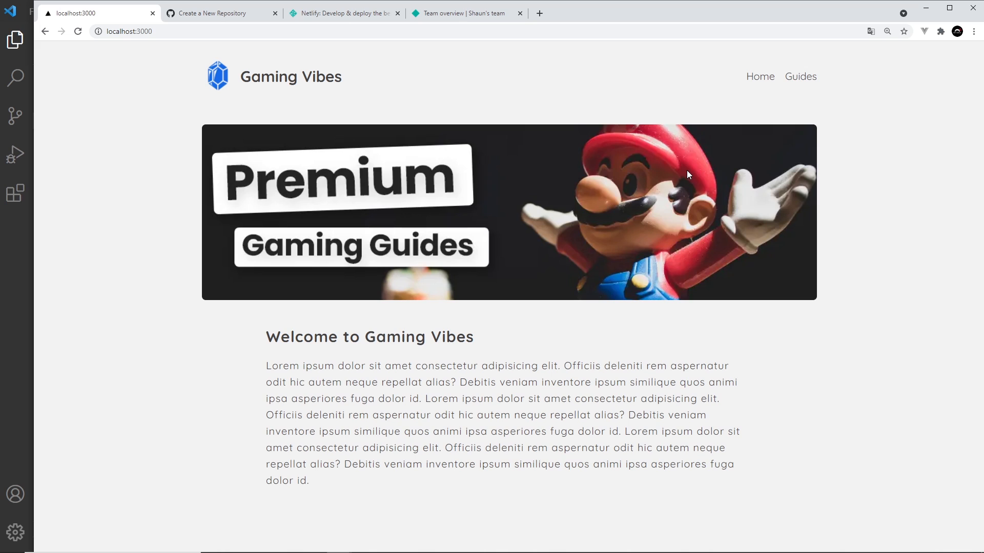
pyautogui.moveTo(694, 176)
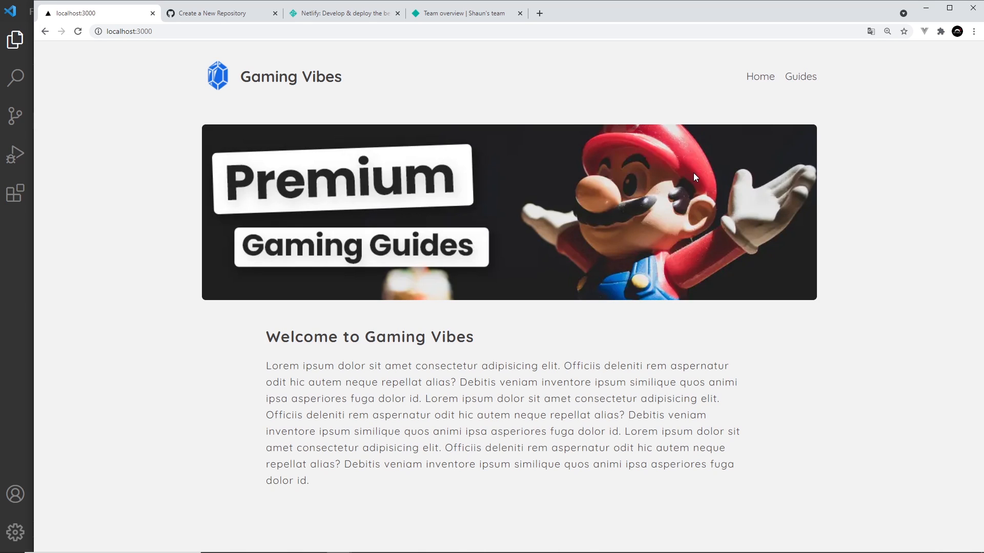
pyautogui.moveTo(476, 324)
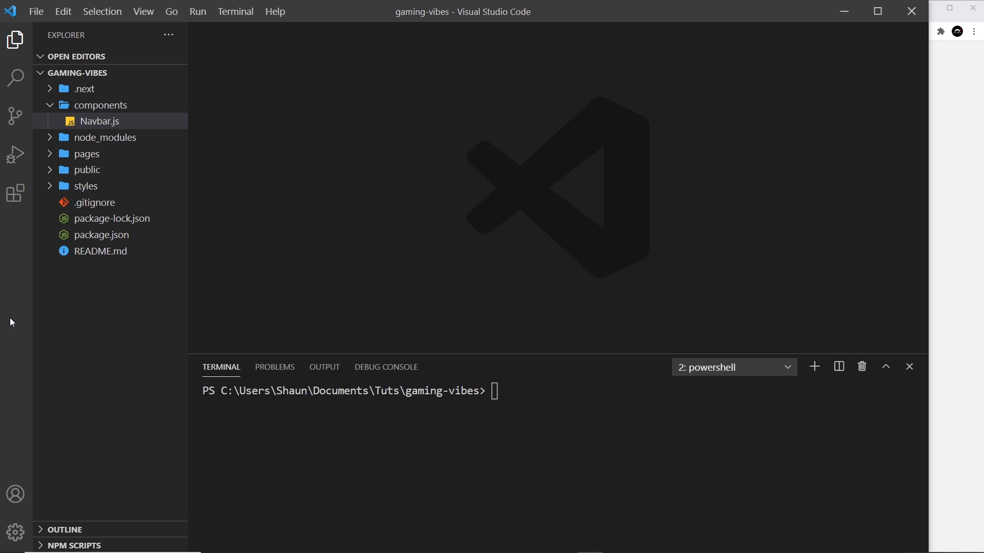
pyautogui.moveTo(115, 127)
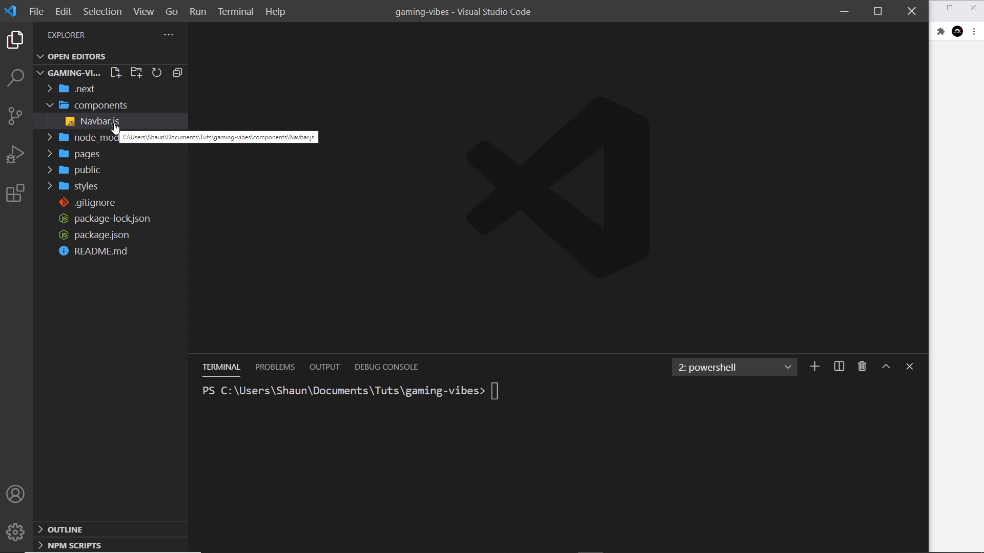
# Open components/Navbar.js, edit a word in its imports, and save the file.
pyautogui.doubleClick(98, 121)
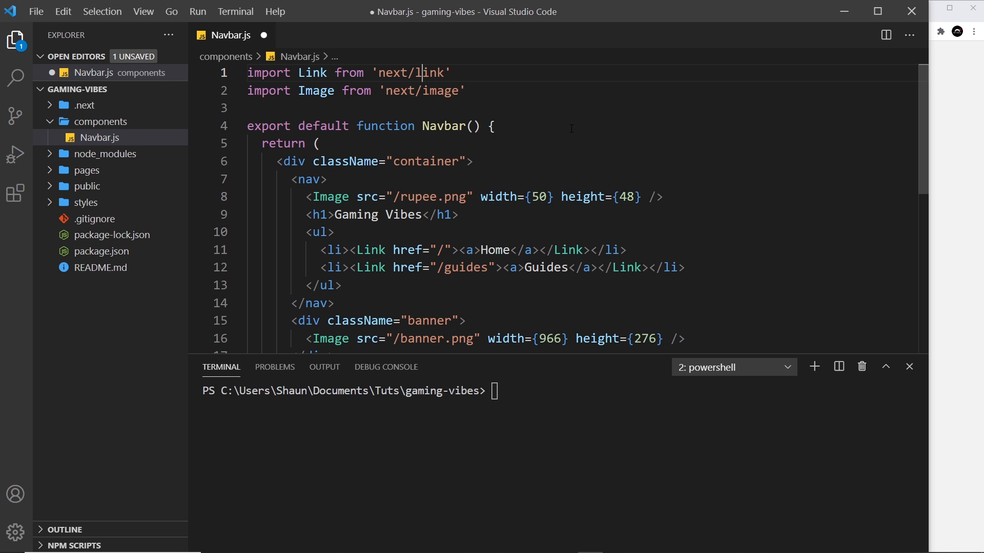
pyautogui.doubleClick(368, 250)
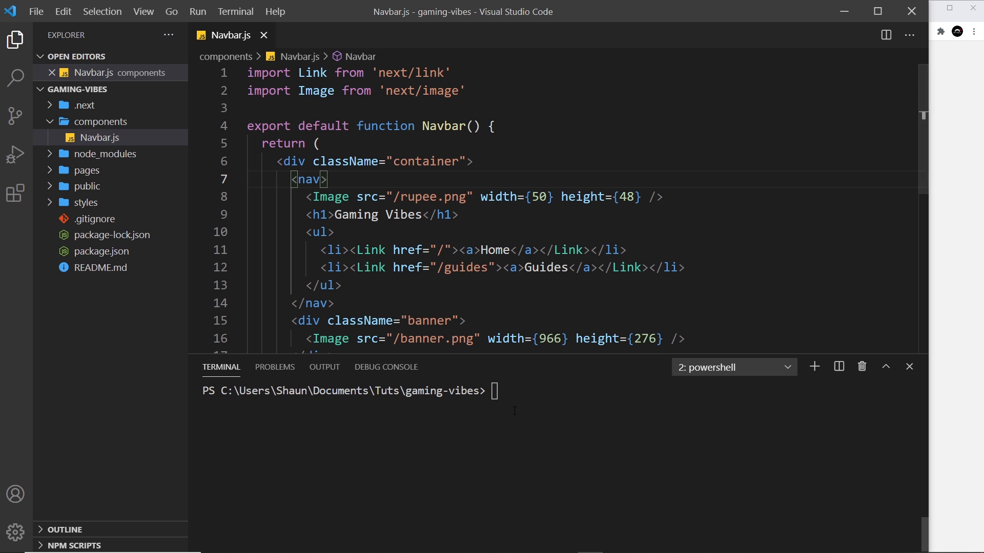
# Run npm i netlify-identity-widget in the project terminal.
pyautogui.write('n')
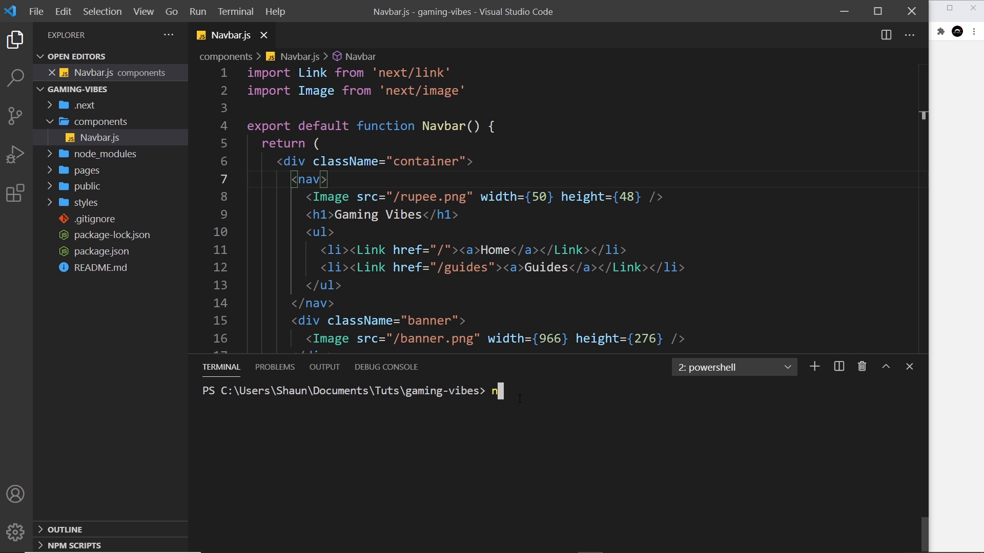
pyautogui.write('pm install netlify-identity')
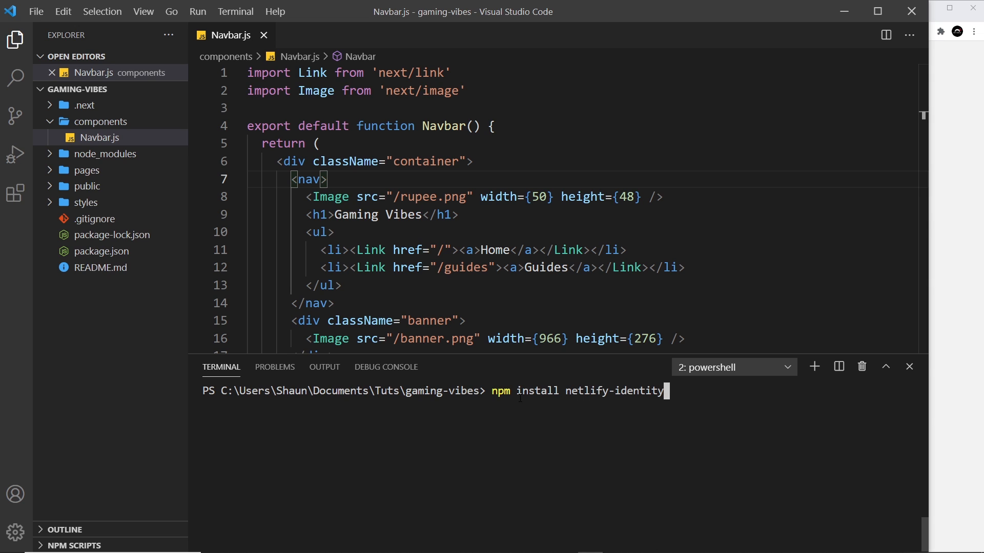
pyautogui.write('-widget')
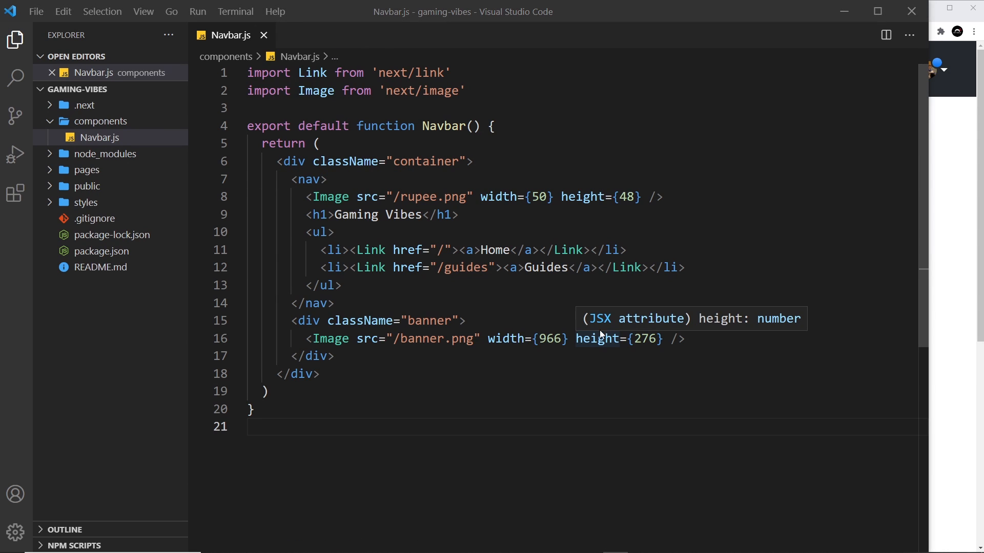
pyautogui.moveTo(695, 302)
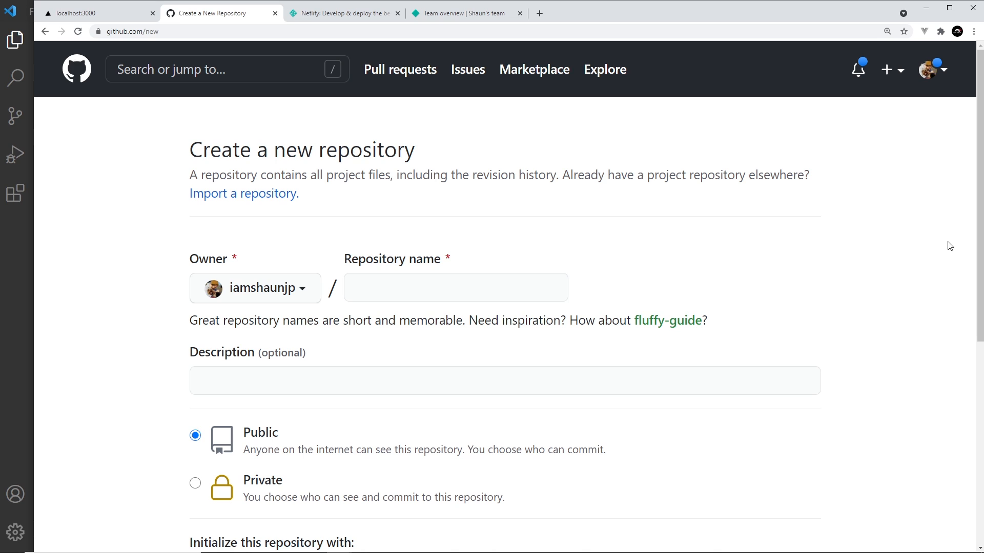
# Create the private gaming-vibes repository and select its git remote add origin command.
pyautogui.click(455, 288)
pyautogui.write('gaming-vibes')
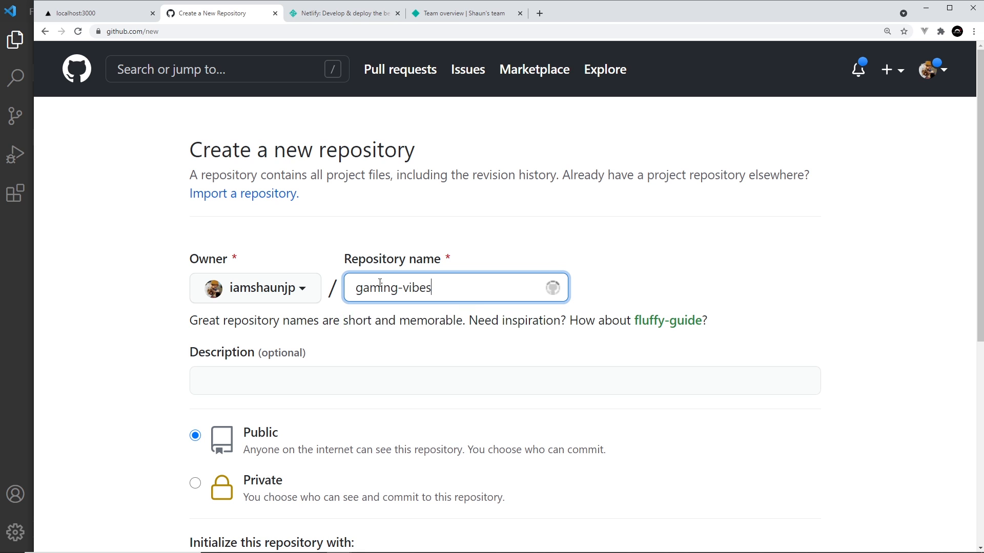
pyautogui.scroll(-3)
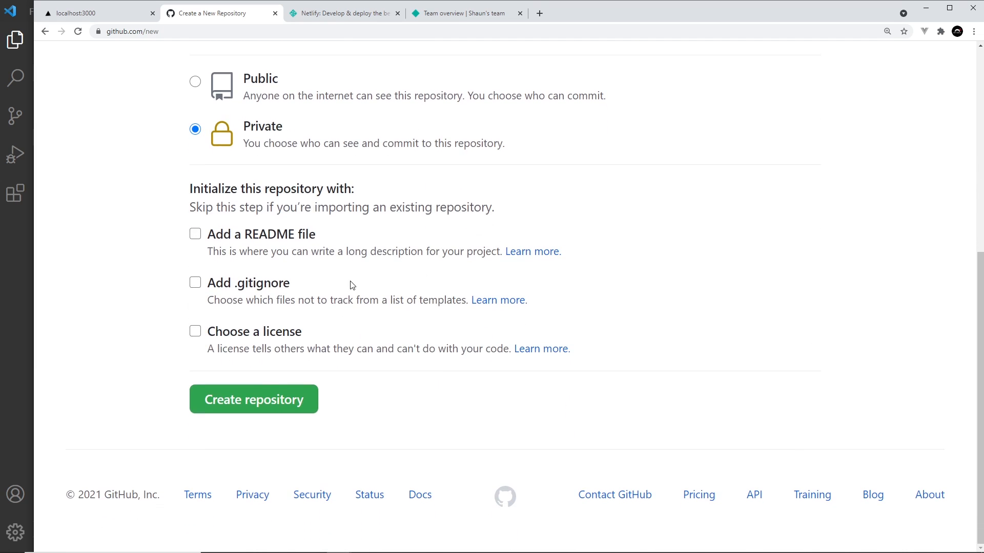
pyautogui.click(254, 399)
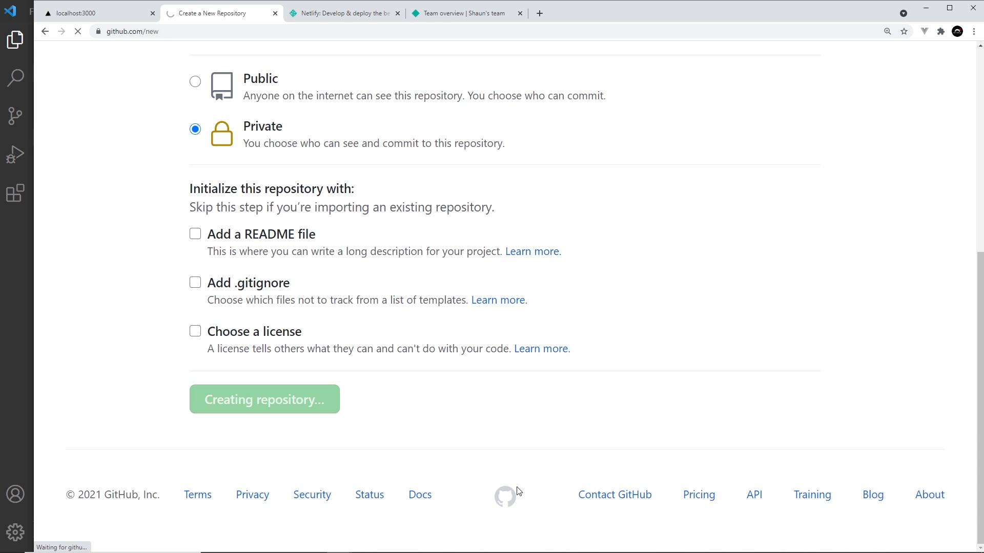
pyautogui.click(263, 400)
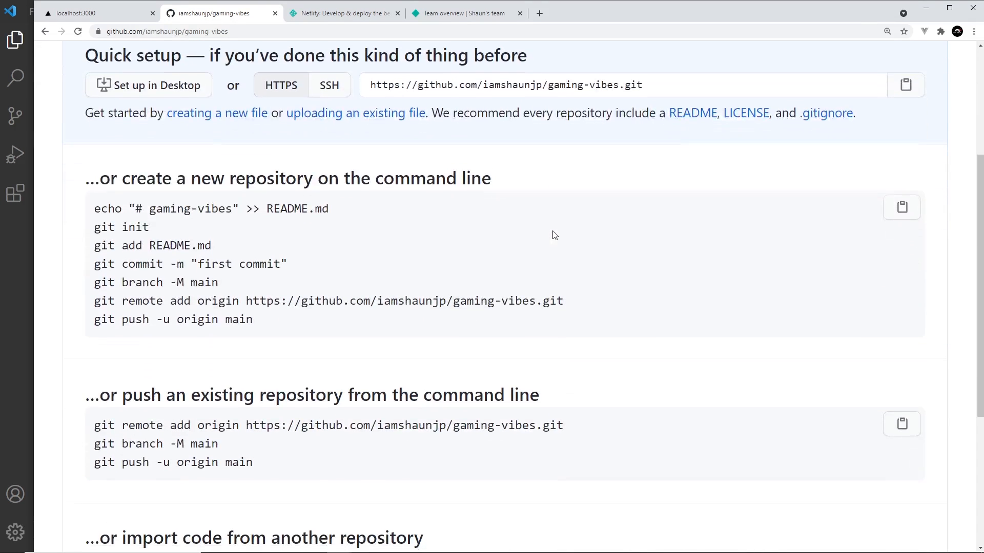
pyautogui.scroll(-3)
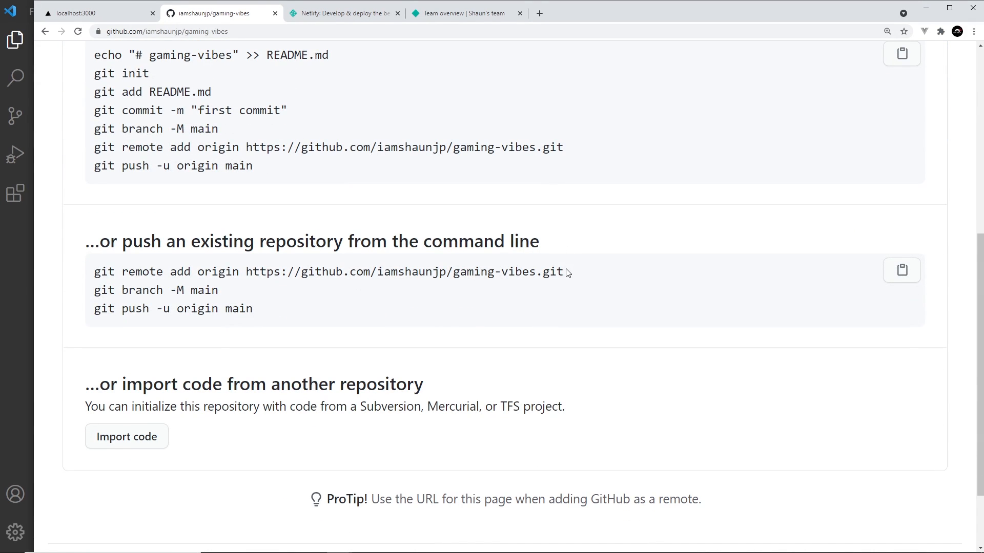
pyautogui.moveTo(224, 271); pyautogui.dragTo(564, 271)
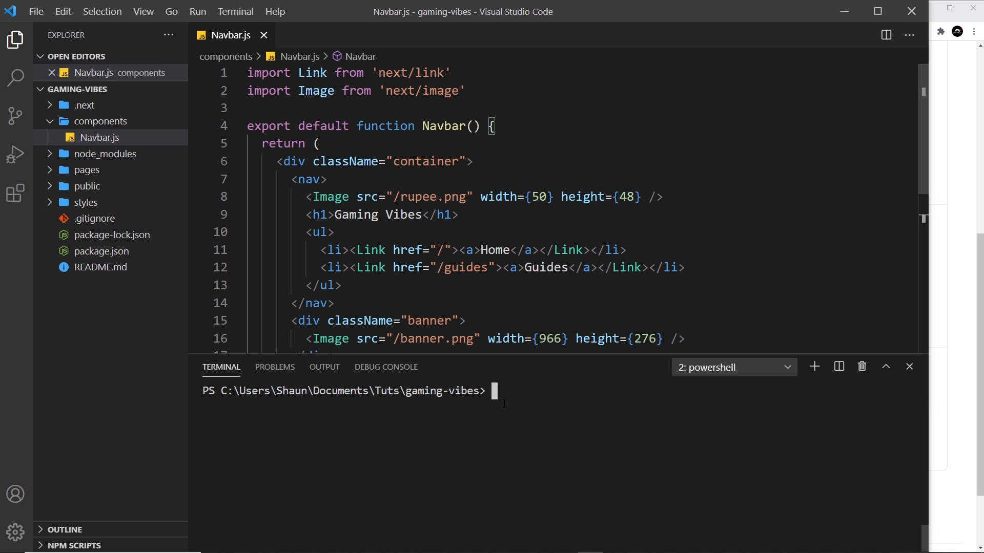
# Add the gaming-vibes origin remote, commit everything as 'initial commit', and push to origin.
pyautogui.write('git remote add origin https://github.com/iamshaunjp/gaming-vibes.git')
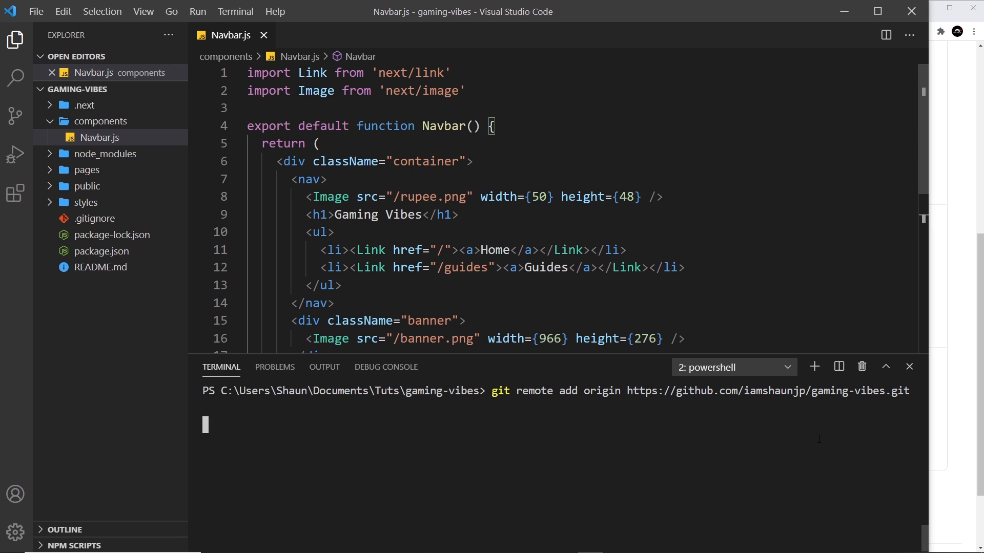
pyautogui.write('g')
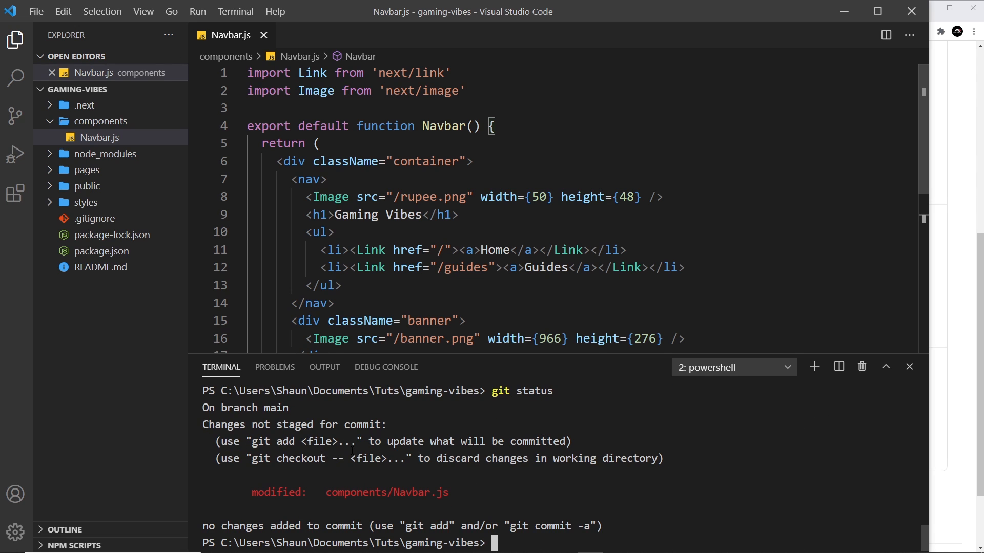
pyautogui.write('git add .')
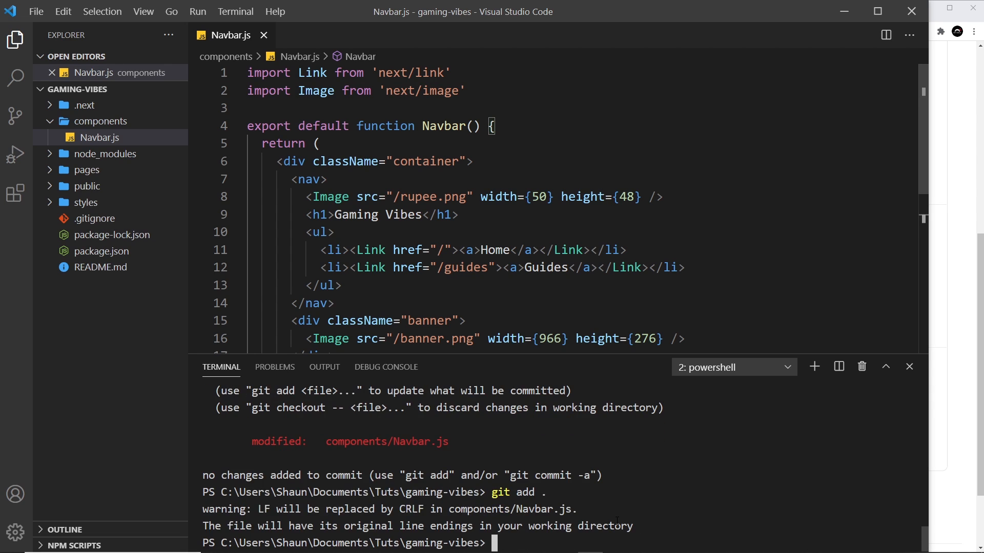
pyautogui.write('git commit -m "i')
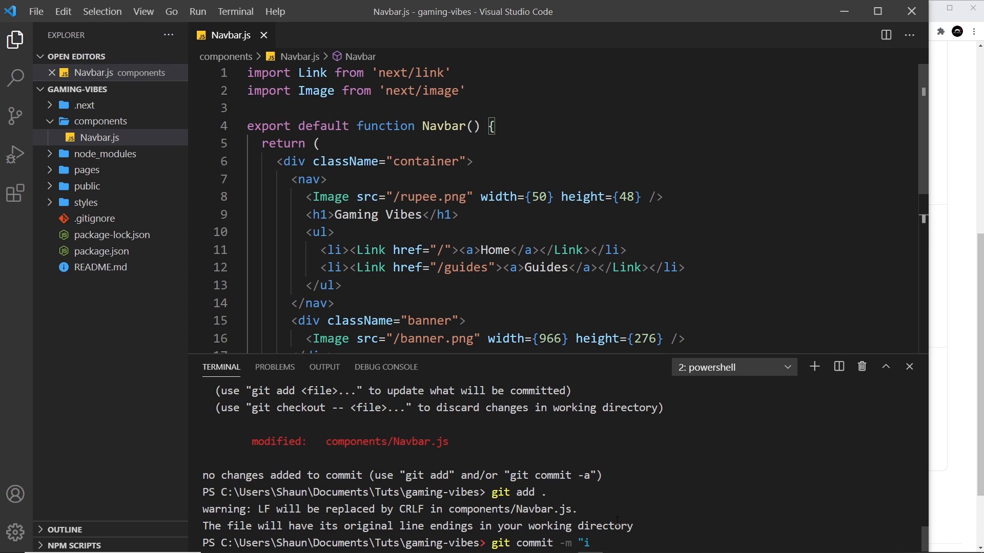
pyautogui.write('nitial commit"')
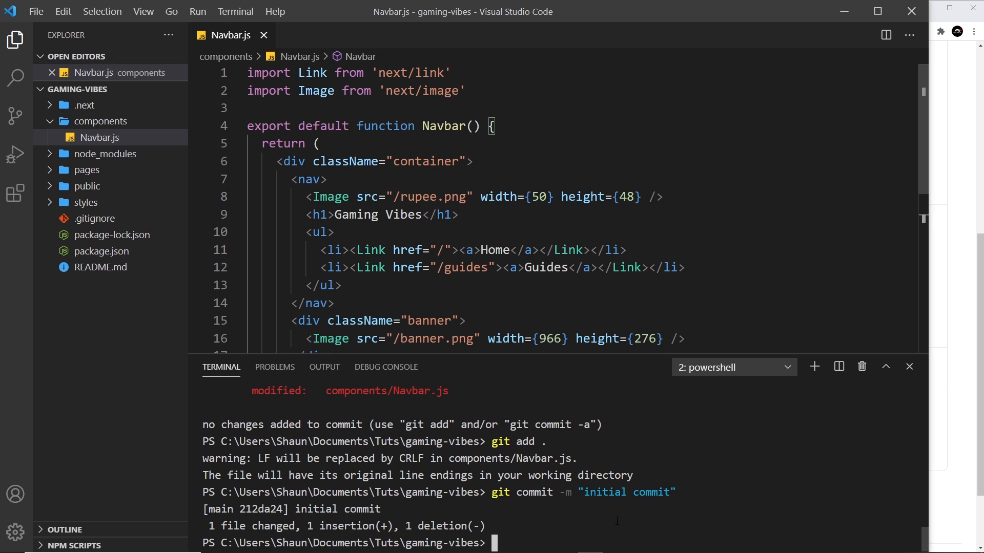
pyautogui.write('git push')
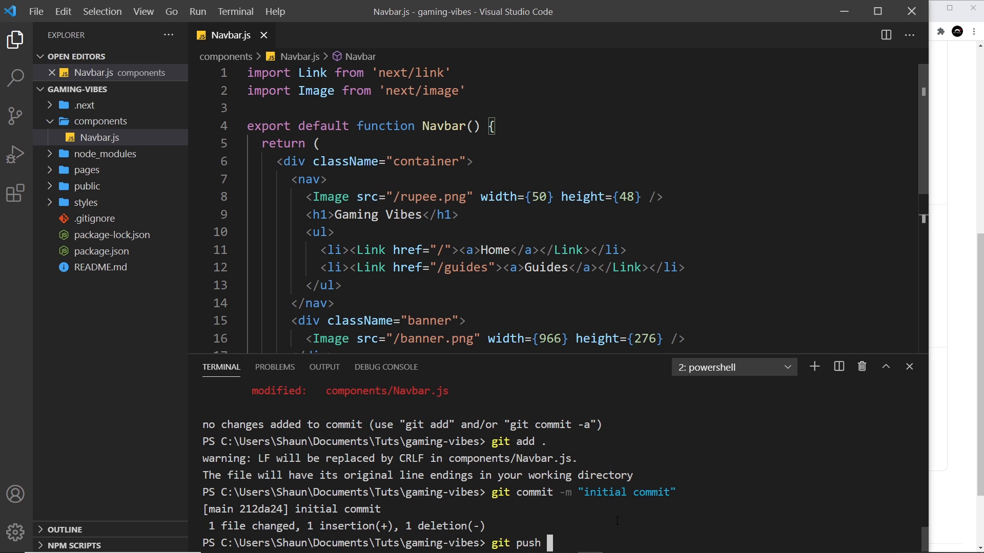
pyautogui.write('orgi')
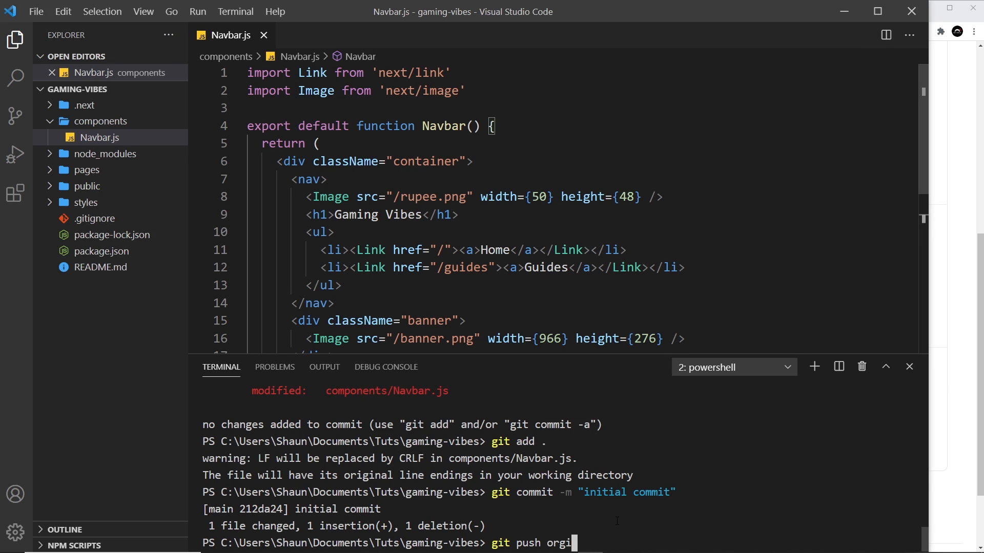
pyautogui.press('enter')
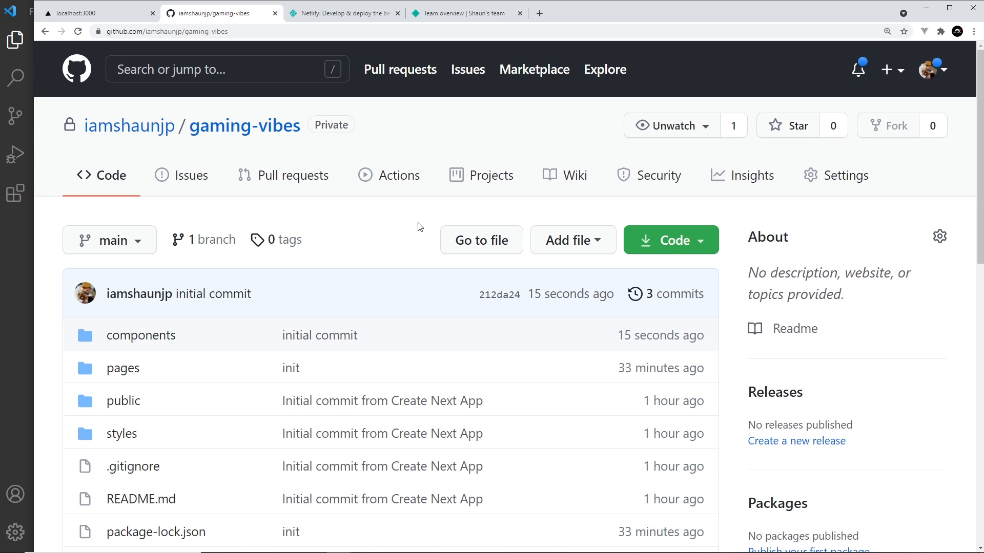
pyautogui.moveTo(449, 184)
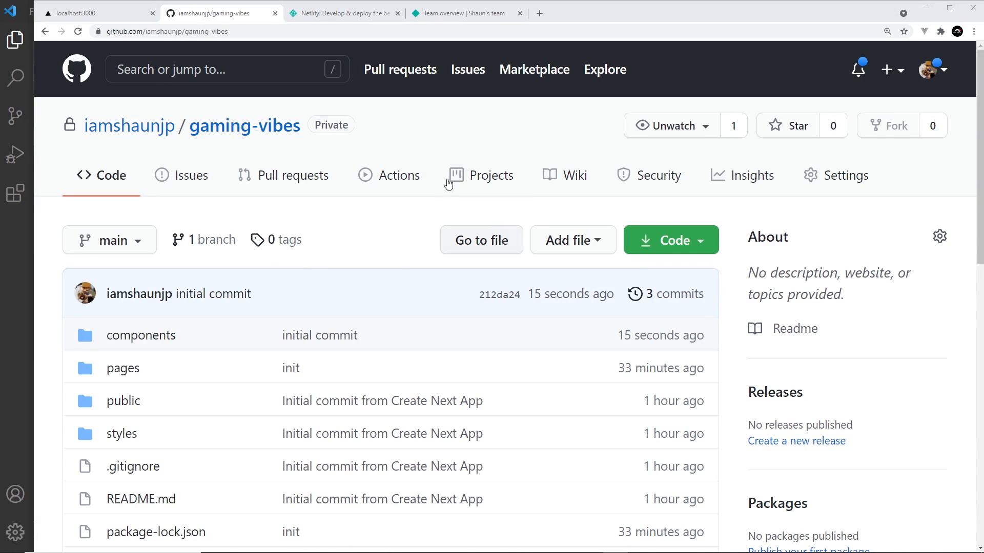
# Switch from the GitHub repository page to the Netlify browser tab.
pyautogui.click(342, 12)
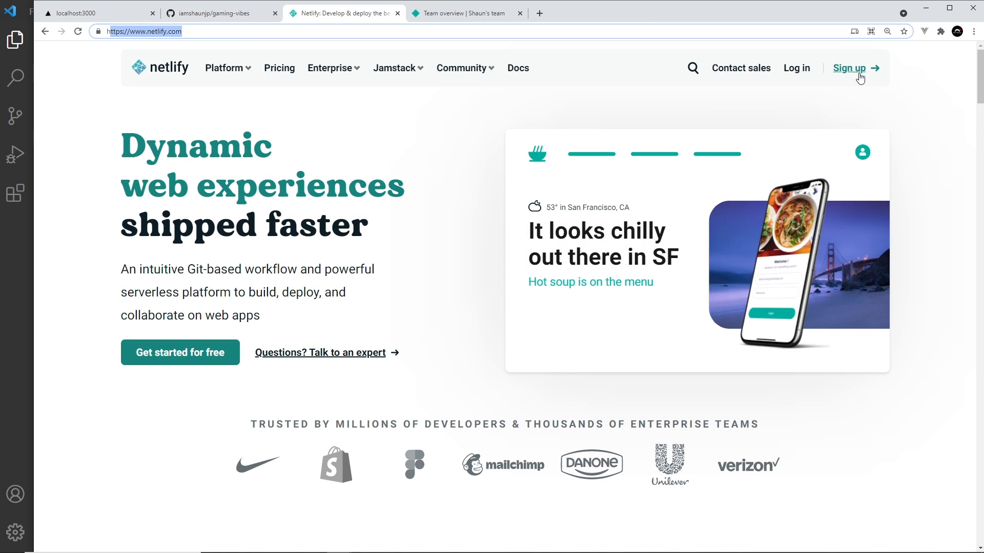
# From the team's Sites list, start a new site from Git using GitHub.
pyautogui.click(464, 12)
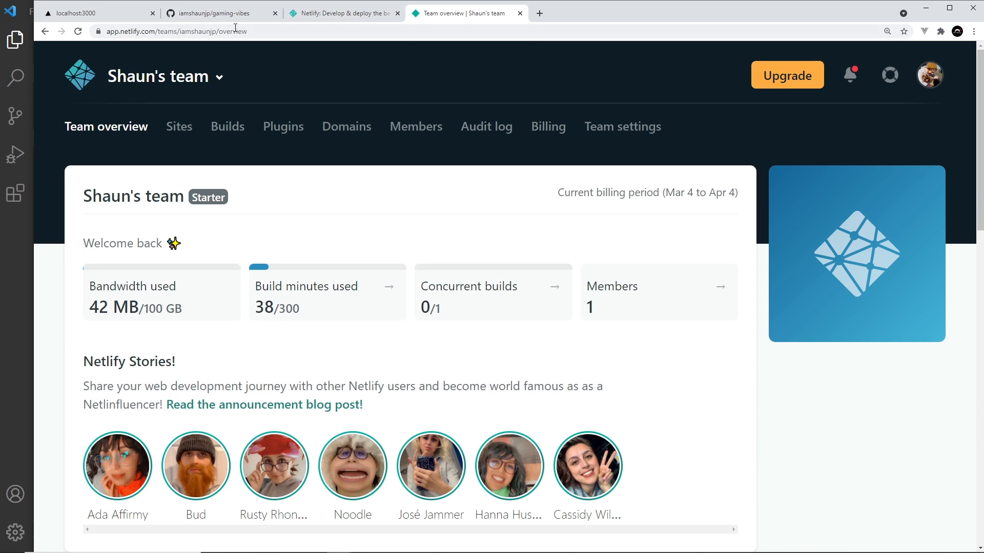
pyautogui.click(178, 126)
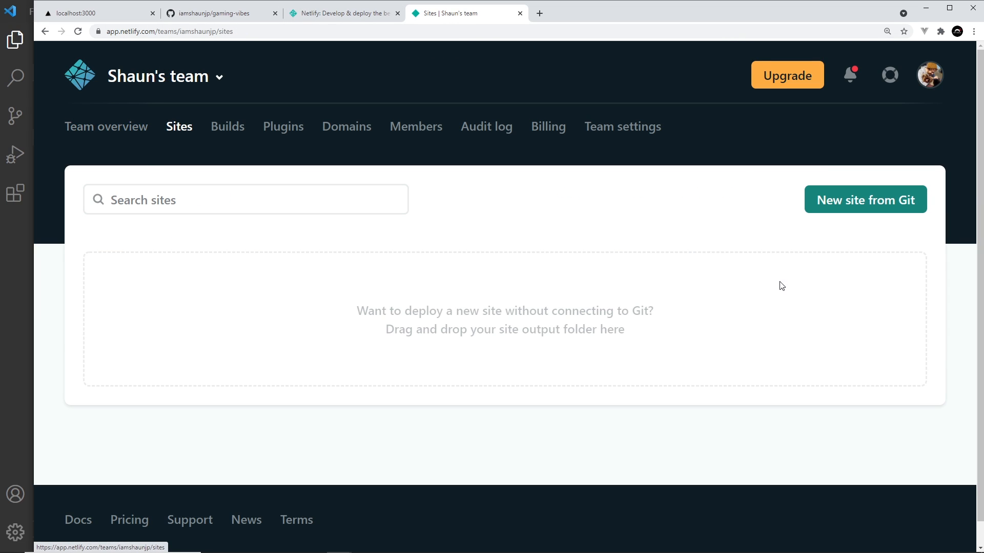
pyautogui.click(865, 200)
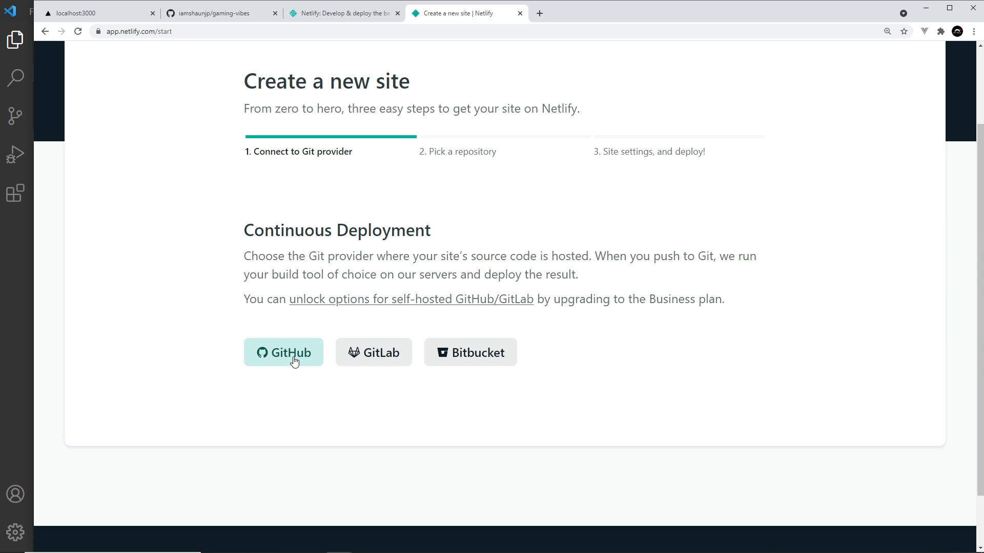
pyautogui.click(283, 352)
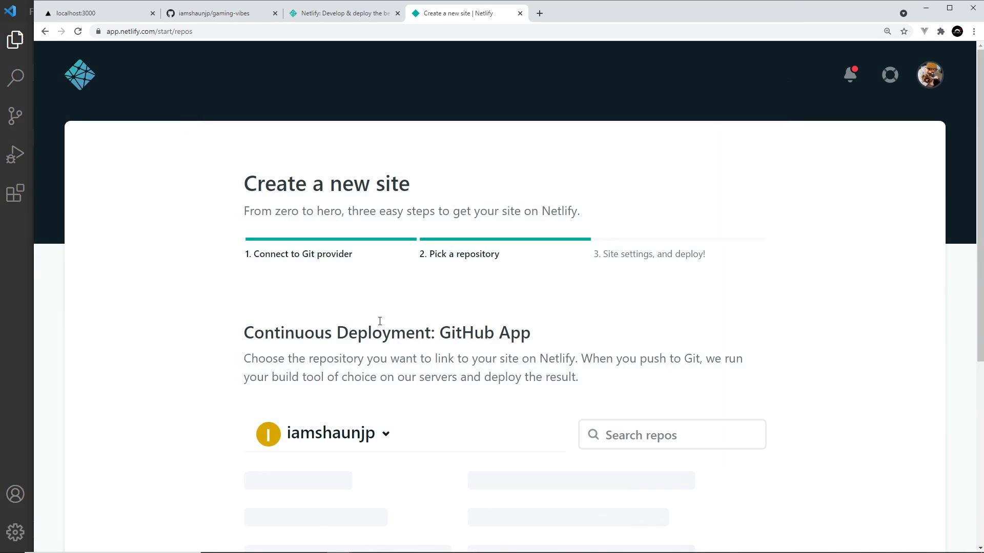
# Pick the gaming-vibes repository, check the publish directory, and deploy the site.
pyautogui.scroll(-3)
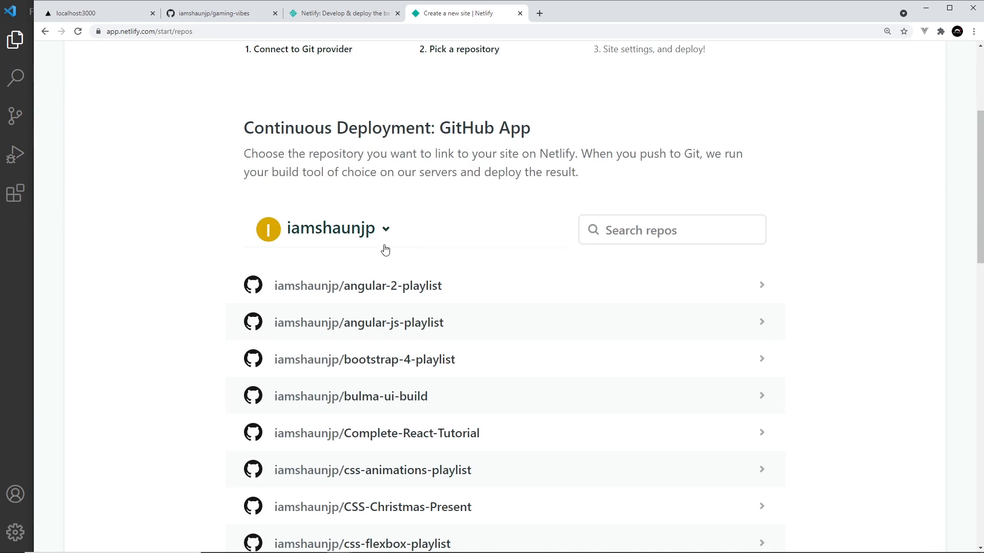
pyautogui.write('g')
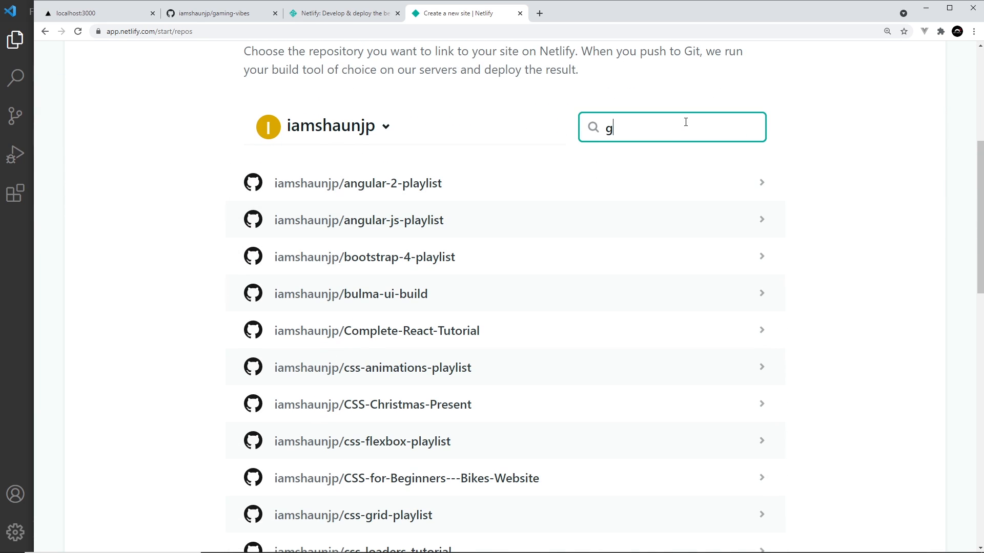
pyautogui.write('aming')
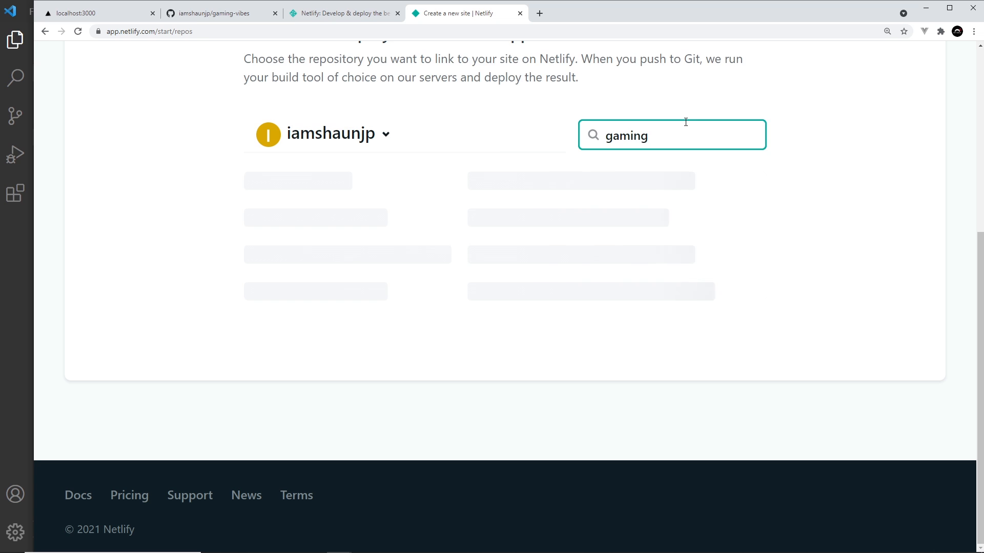
pyautogui.click(297, 181)
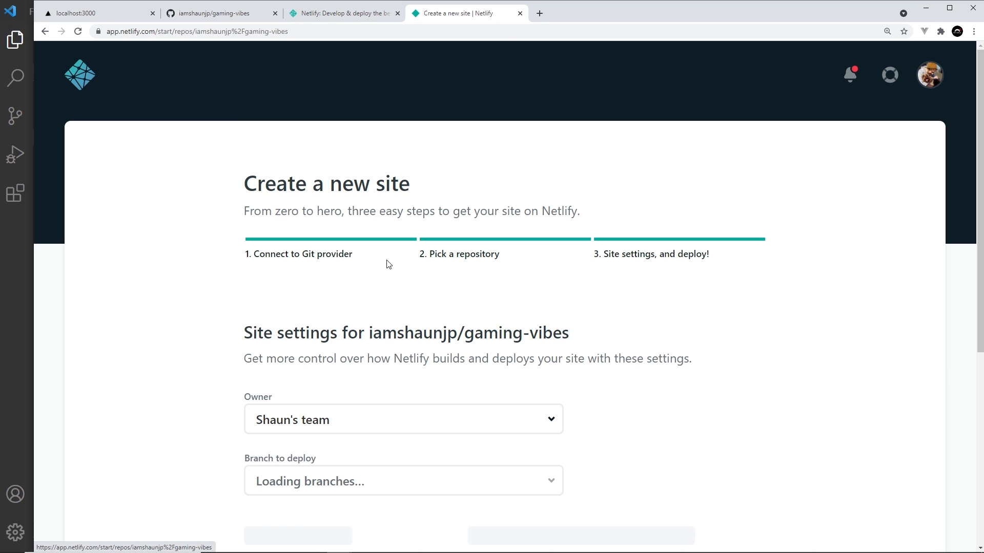
pyautogui.scroll(-3)
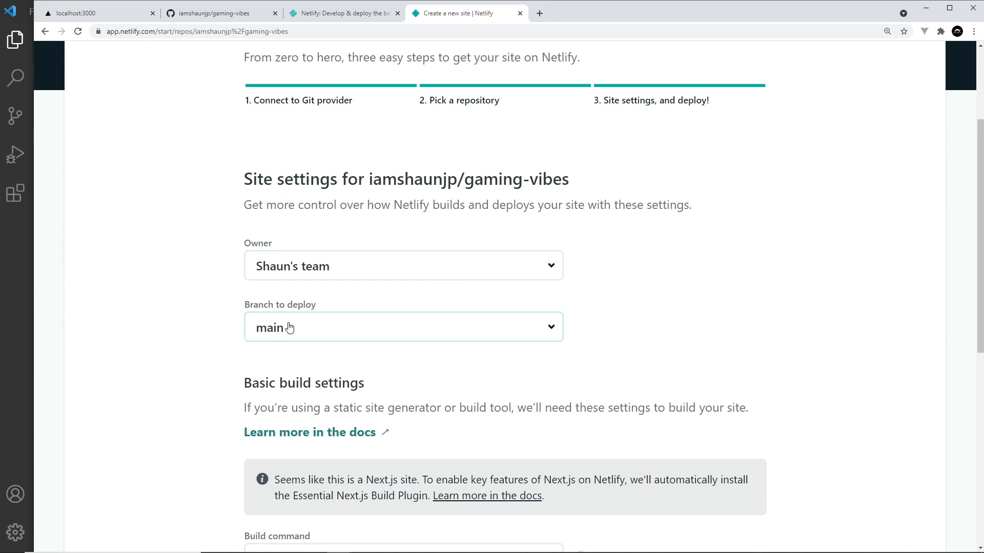
pyautogui.moveTo(263, 335)
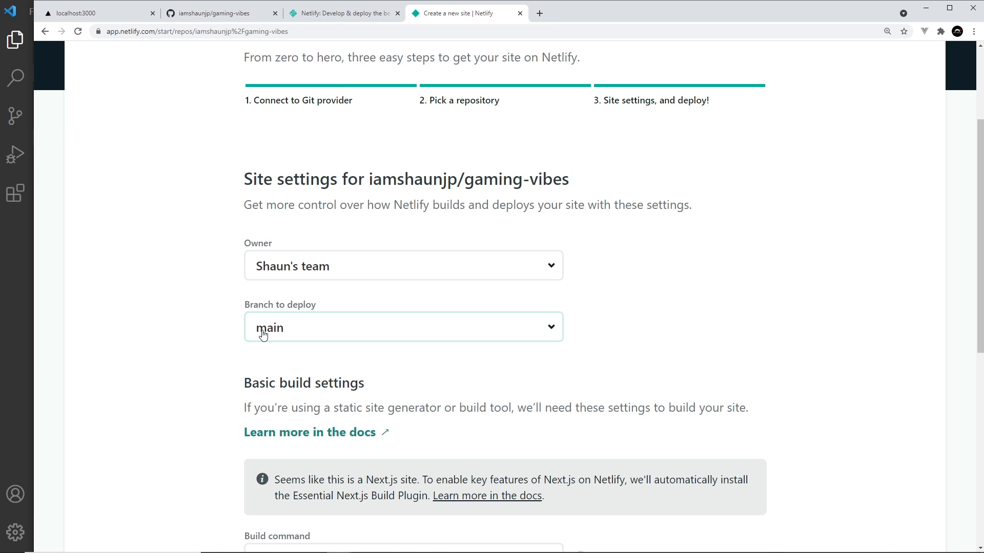
pyautogui.moveTo(502, 376)
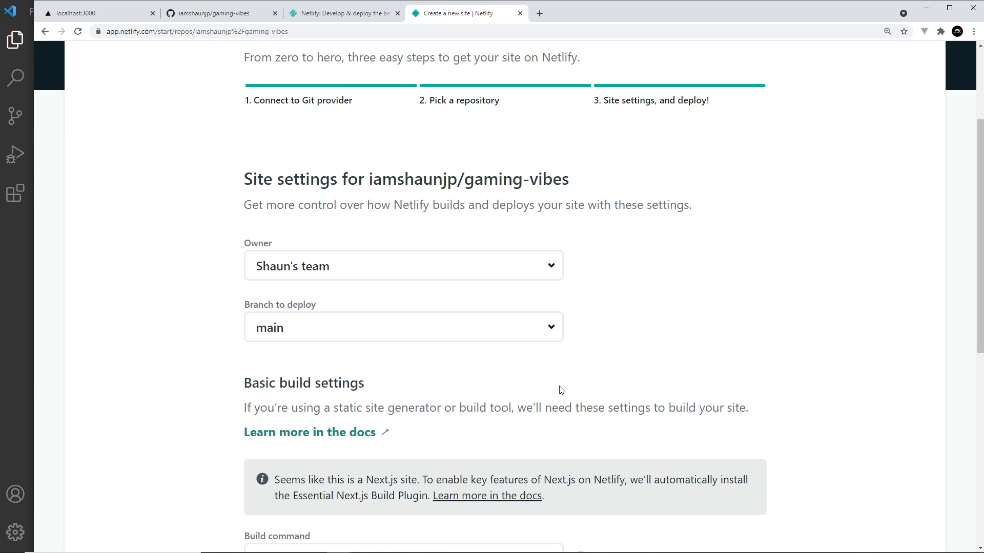
pyautogui.scroll(-3)
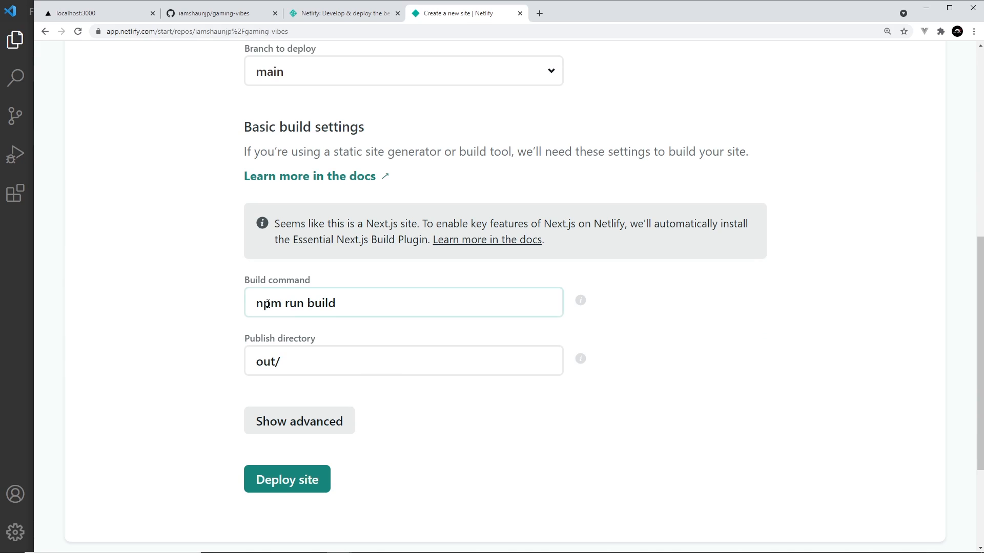
pyautogui.click(404, 361)
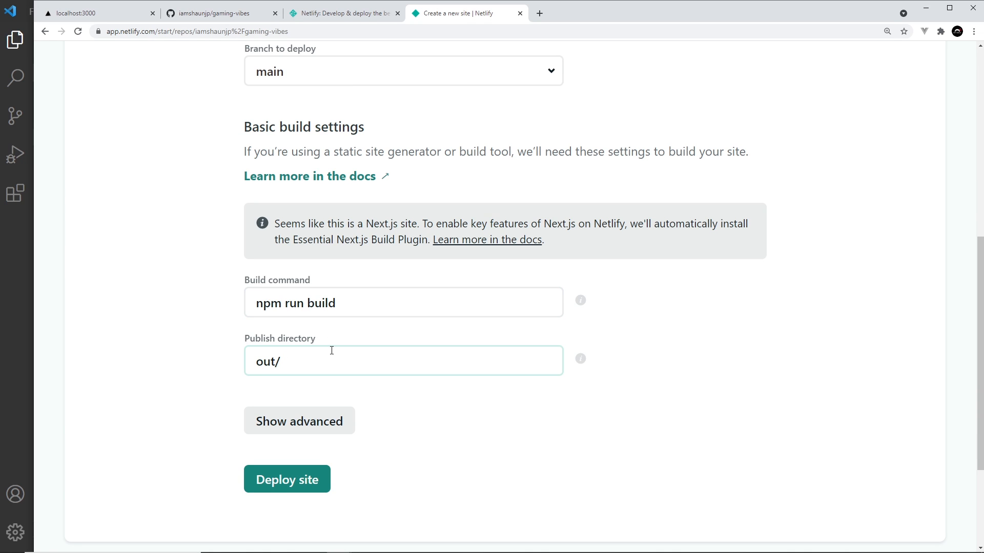
pyautogui.scroll(-3)
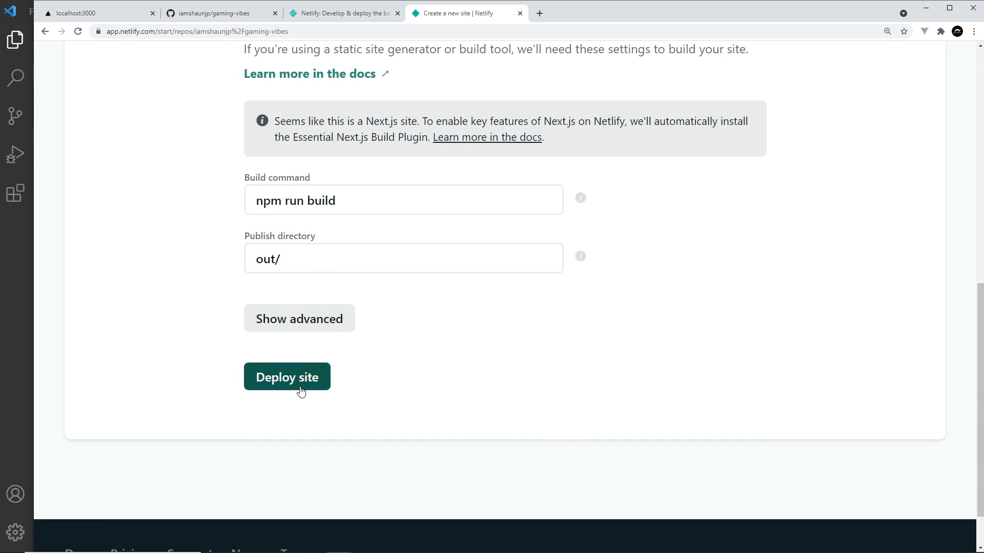
pyautogui.click(287, 377)
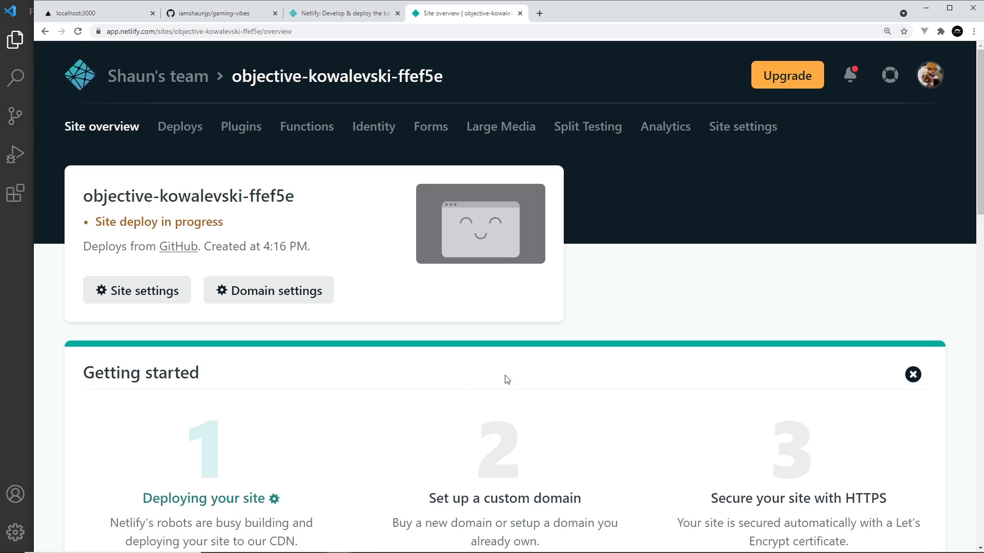
pyautogui.scroll(-3)
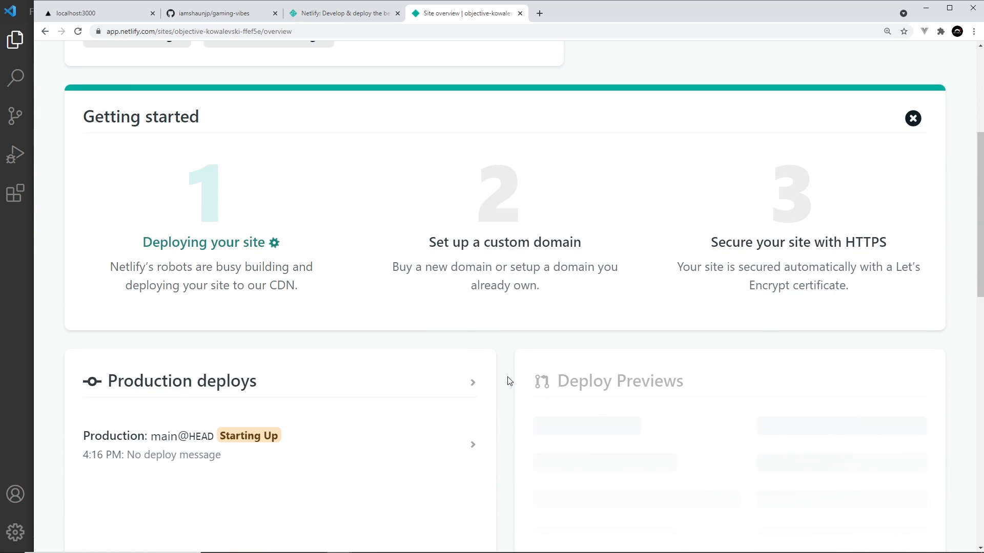
pyautogui.moveTo(417, 405)
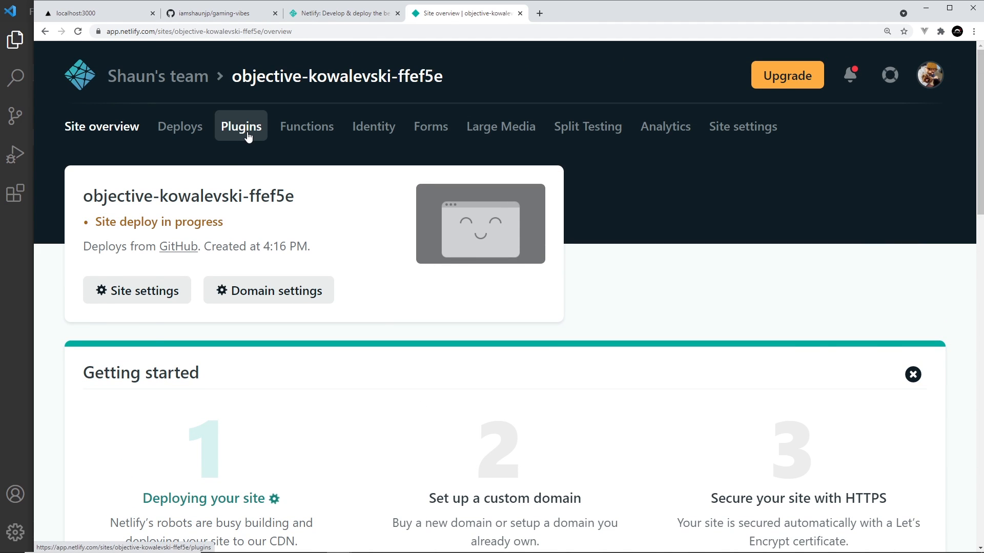
# Confirm the Essential Next.js plugin is installed, then follow the main production deploy.
pyautogui.click(241, 126)
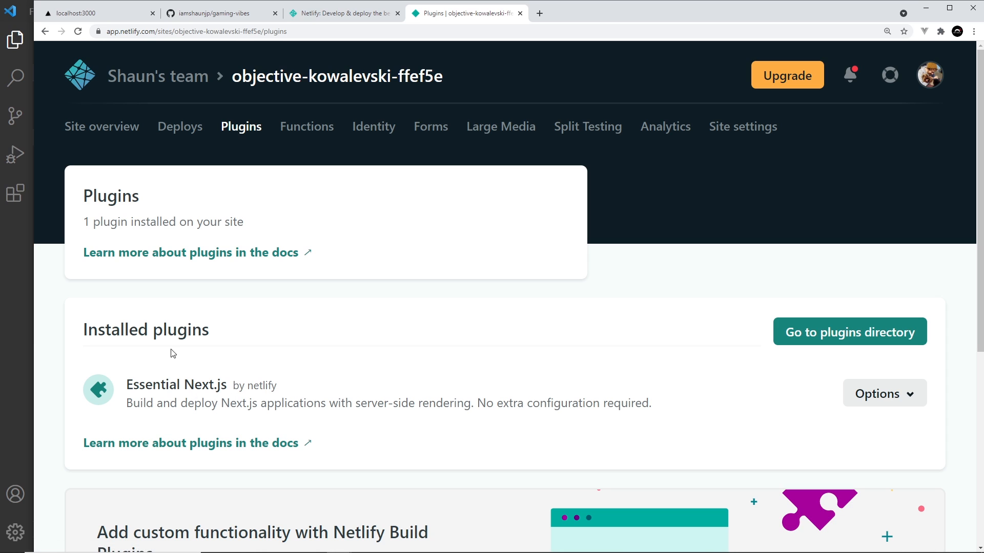
pyautogui.moveTo(237, 390)
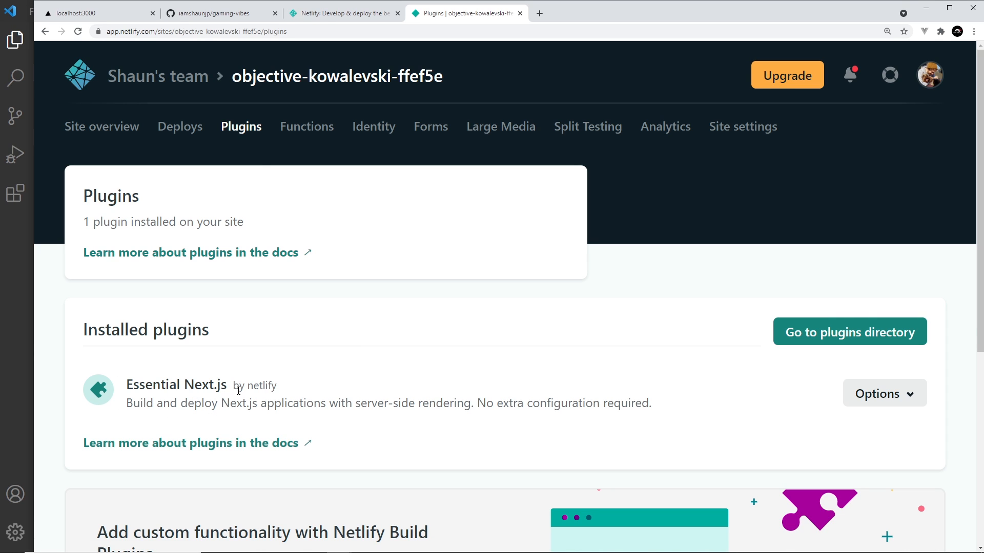
pyautogui.doubleClick(176, 385)
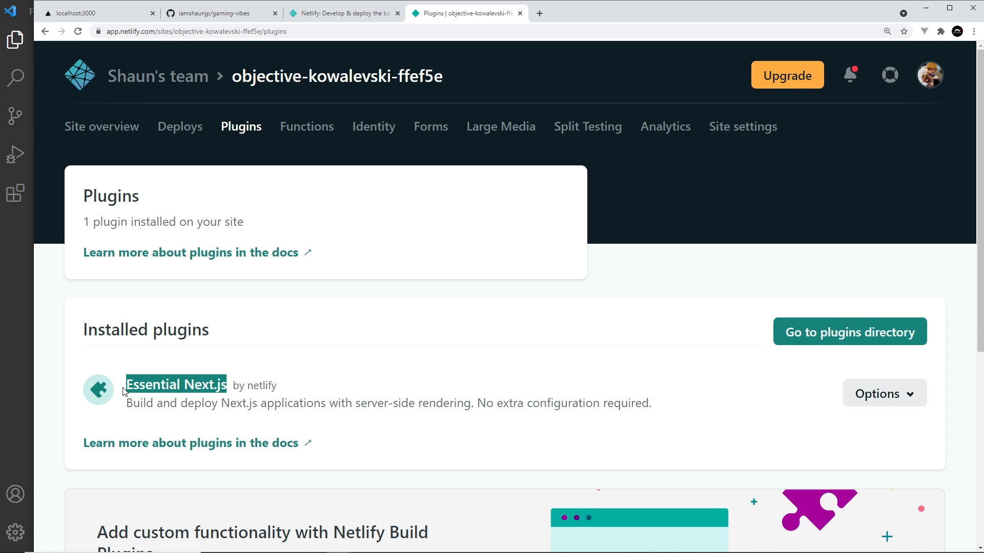
pyautogui.moveTo(377, 354)
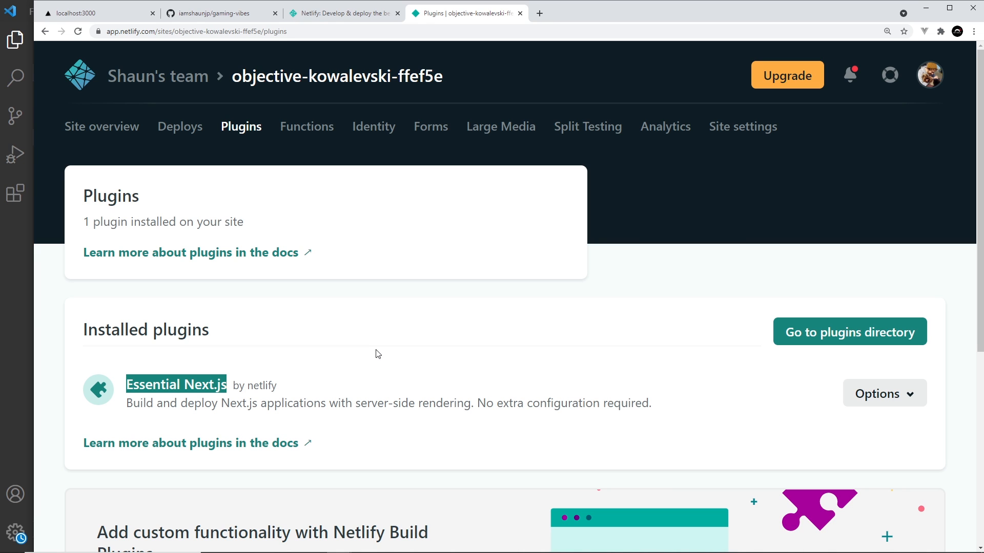
pyautogui.moveTo(830, 339)
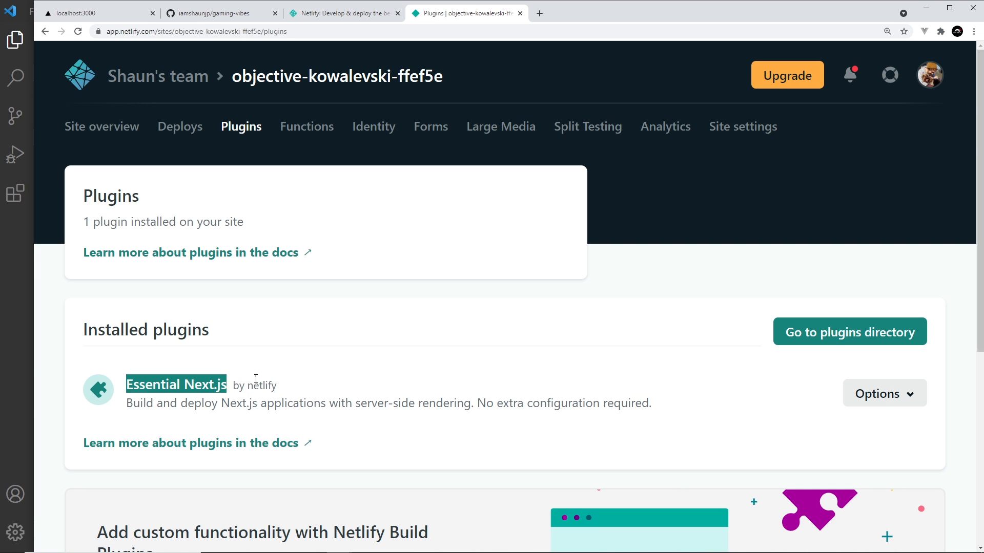
pyautogui.click(180, 126)
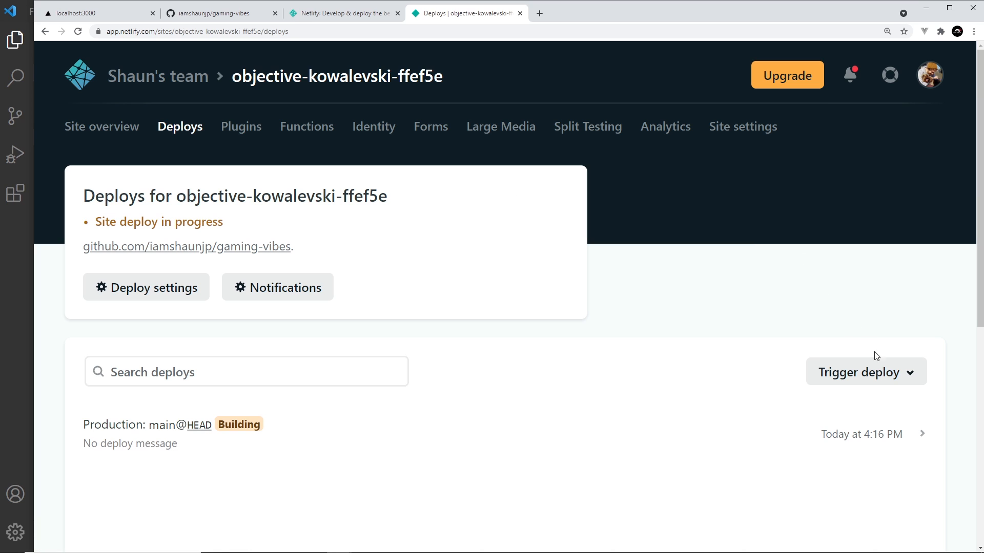
pyautogui.click(866, 371)
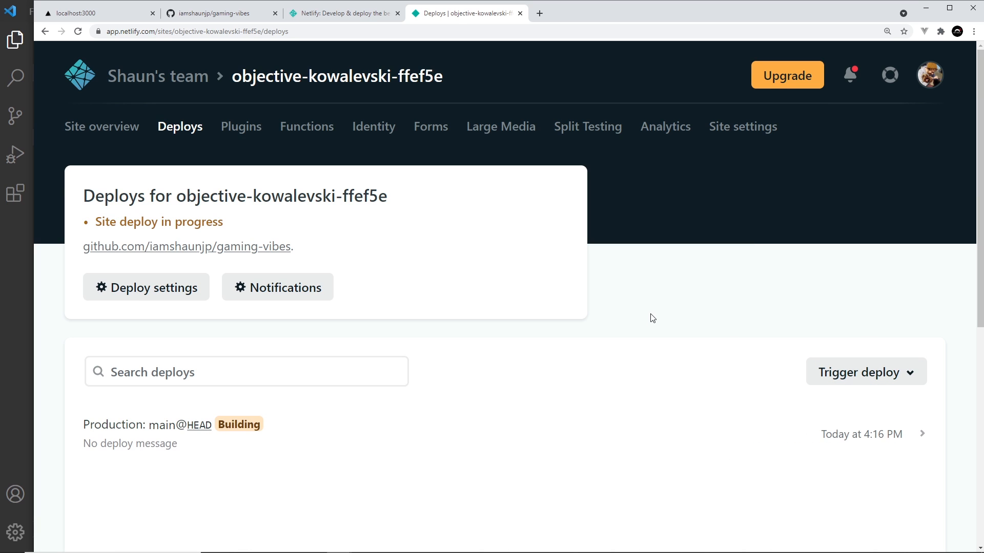
pyautogui.moveTo(654, 309)
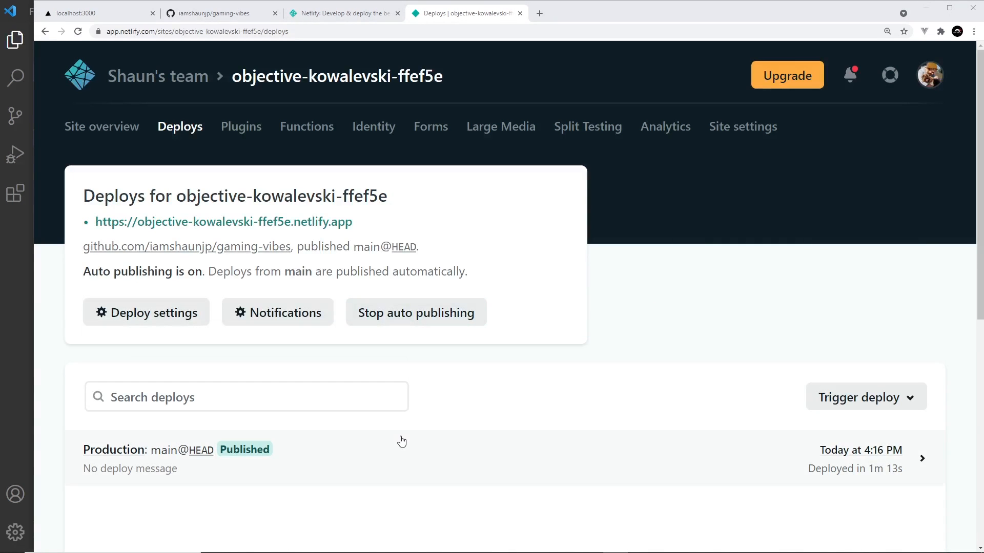
pyautogui.moveTo(237, 442)
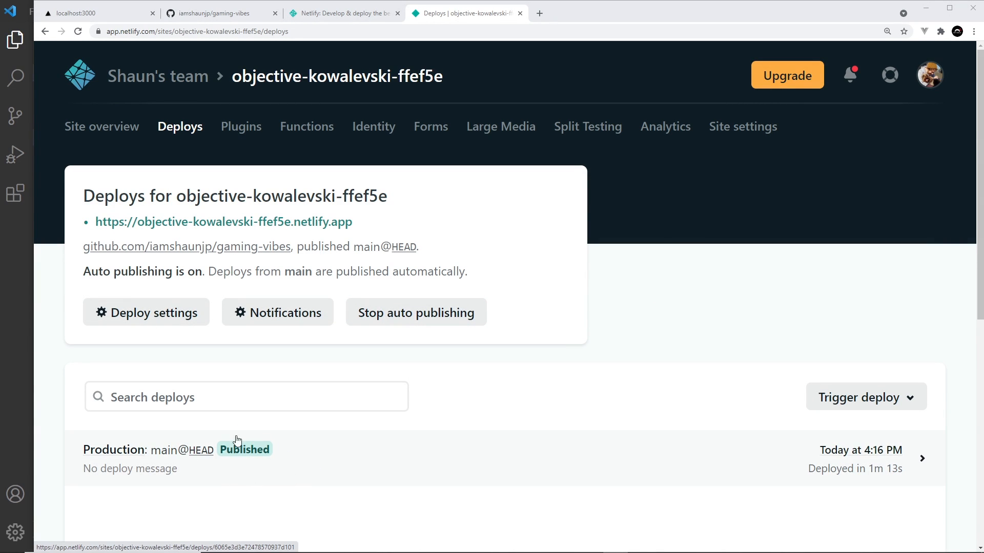
pyautogui.moveTo(271, 450)
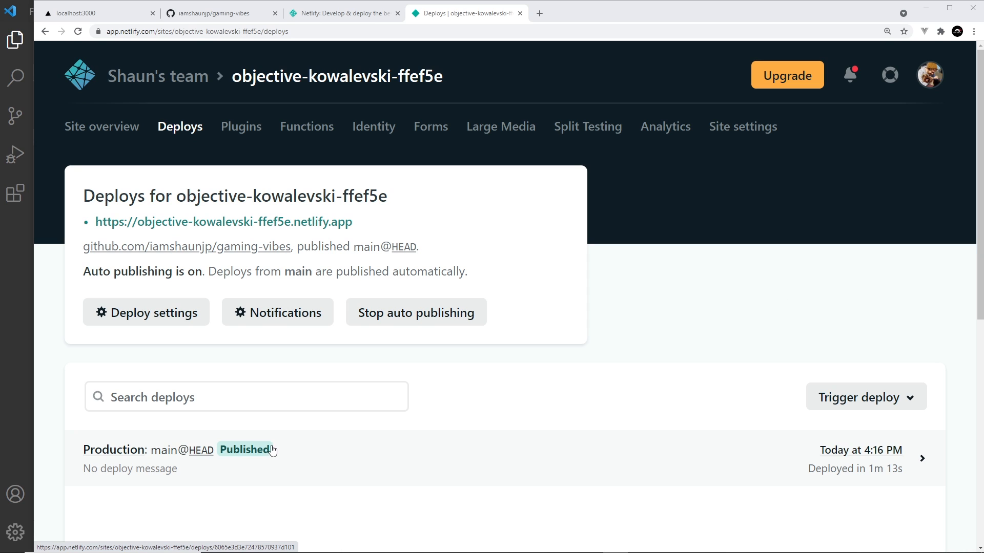
pyautogui.moveTo(374, 126)
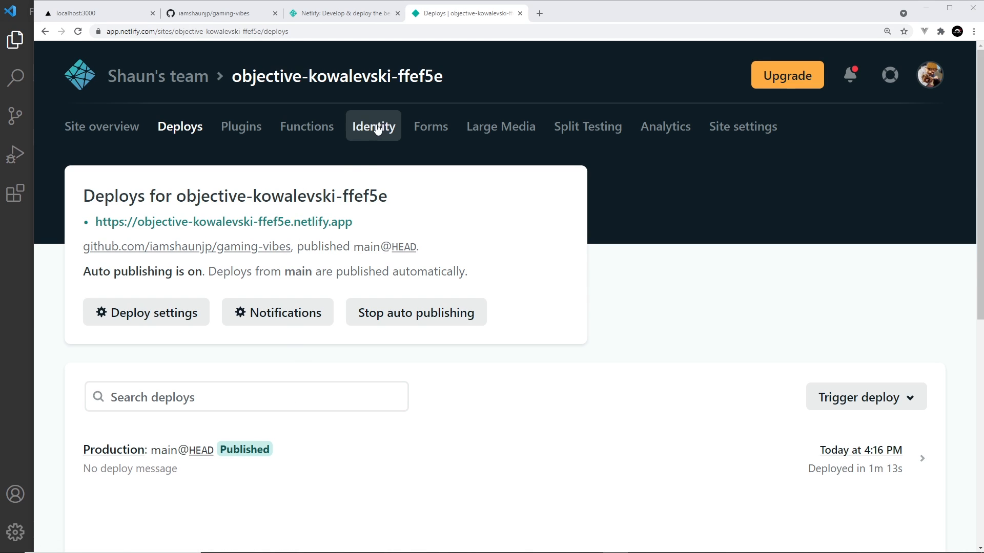
# Enable Identity and review its settings showing open registration and no users.
pyautogui.click(374, 126)
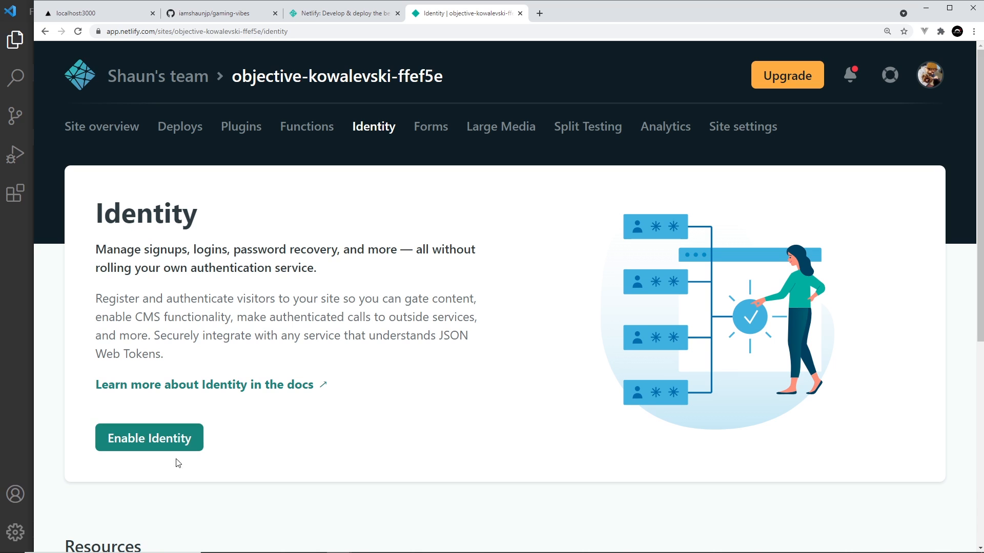
pyautogui.click(149, 437)
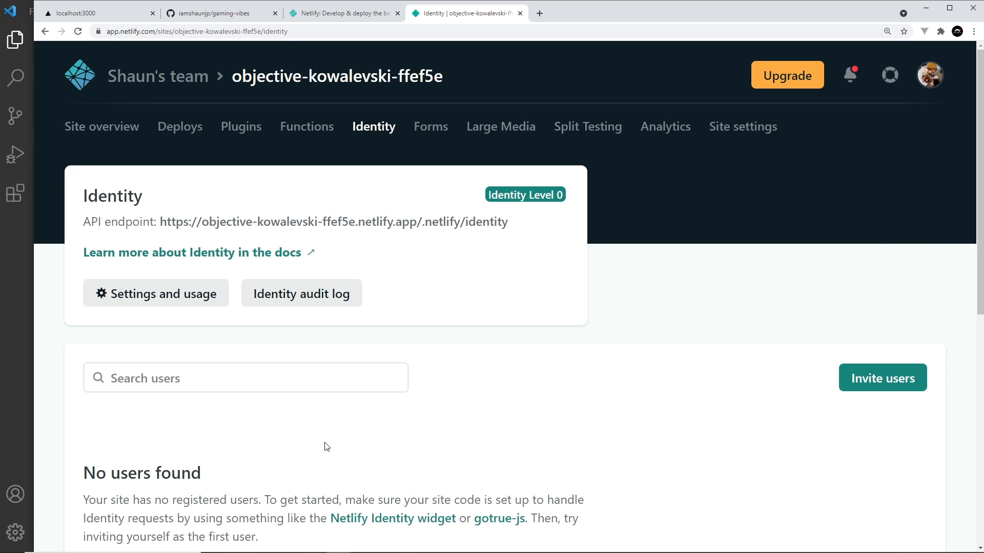
pyautogui.moveTo(331, 412)
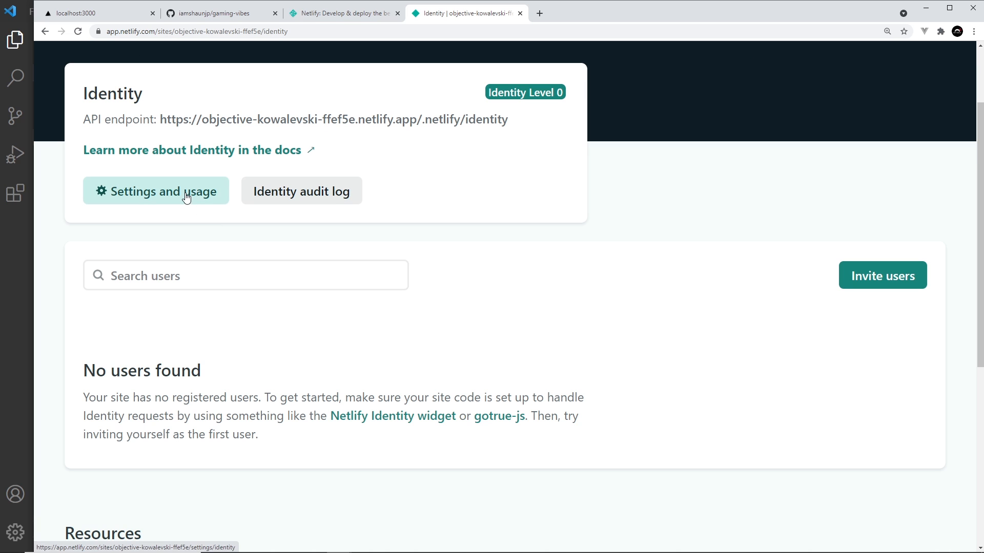
pyautogui.click(156, 191)
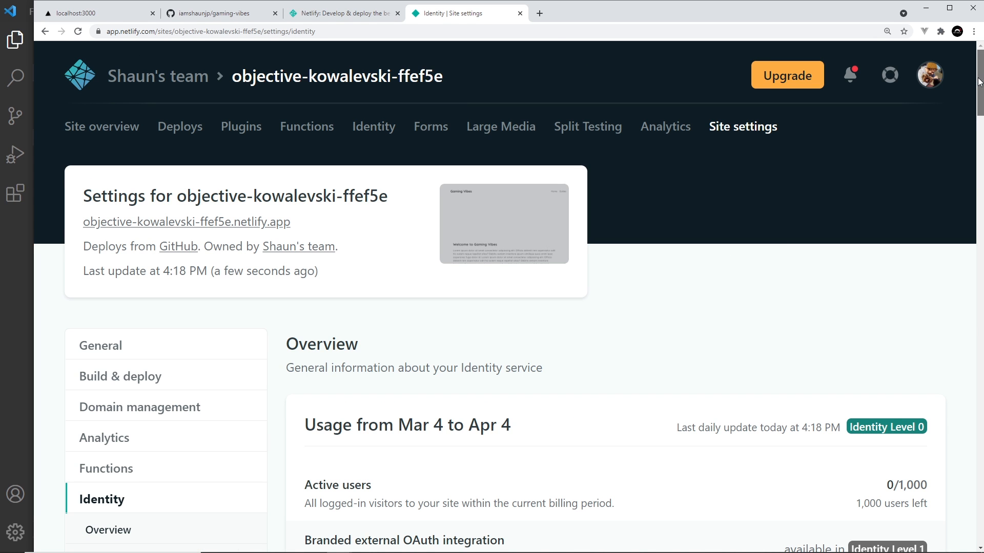
pyautogui.scroll(-3)
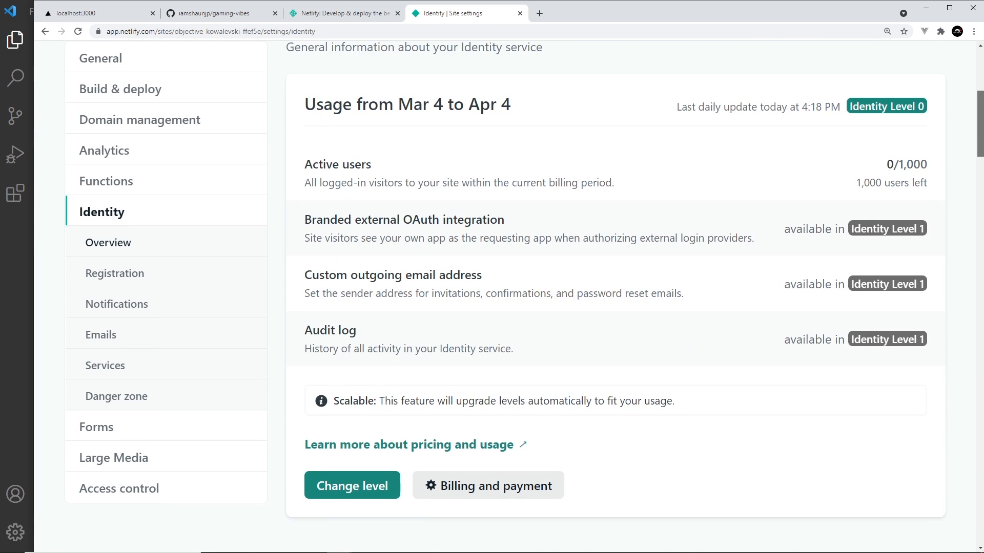
pyautogui.scroll(-3)
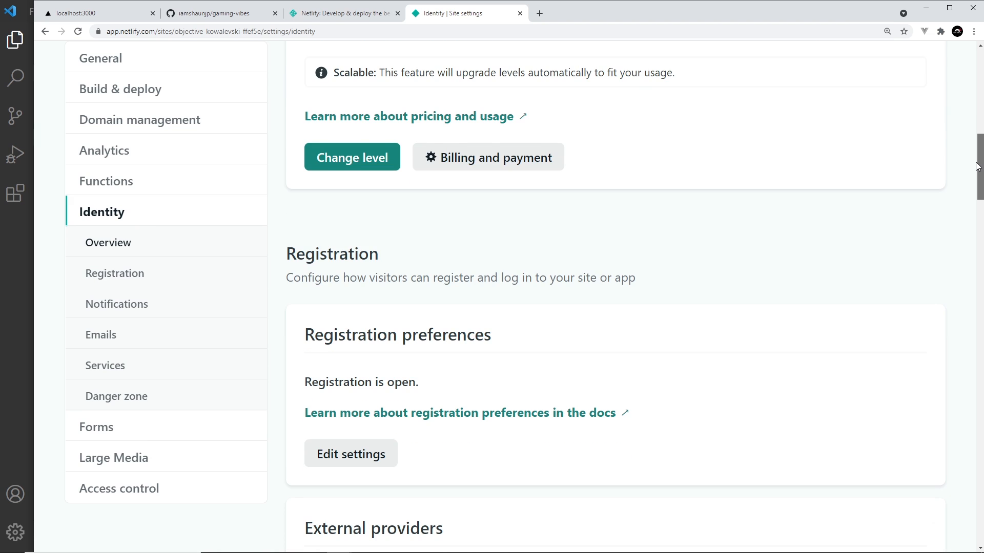
pyautogui.scroll(-3)
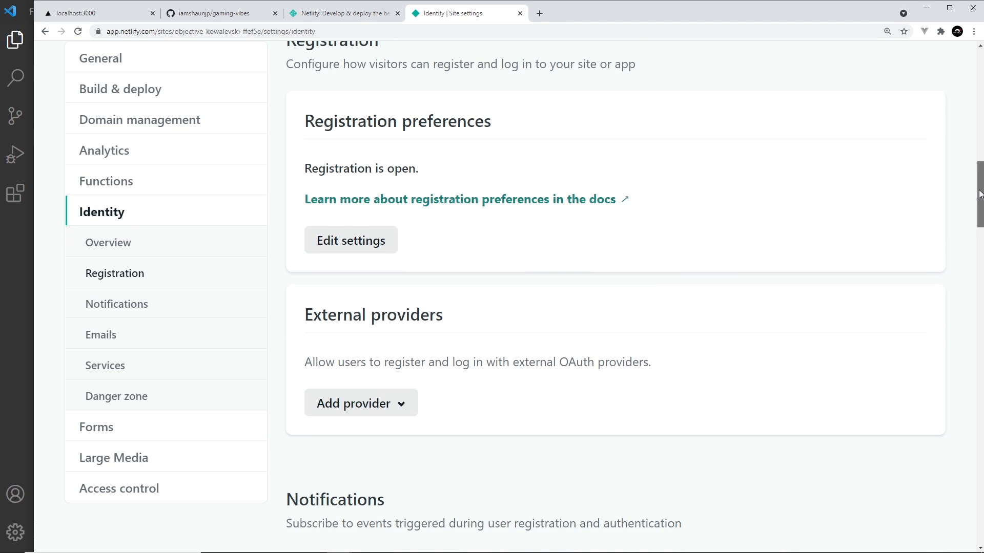
pyautogui.scroll(-3)
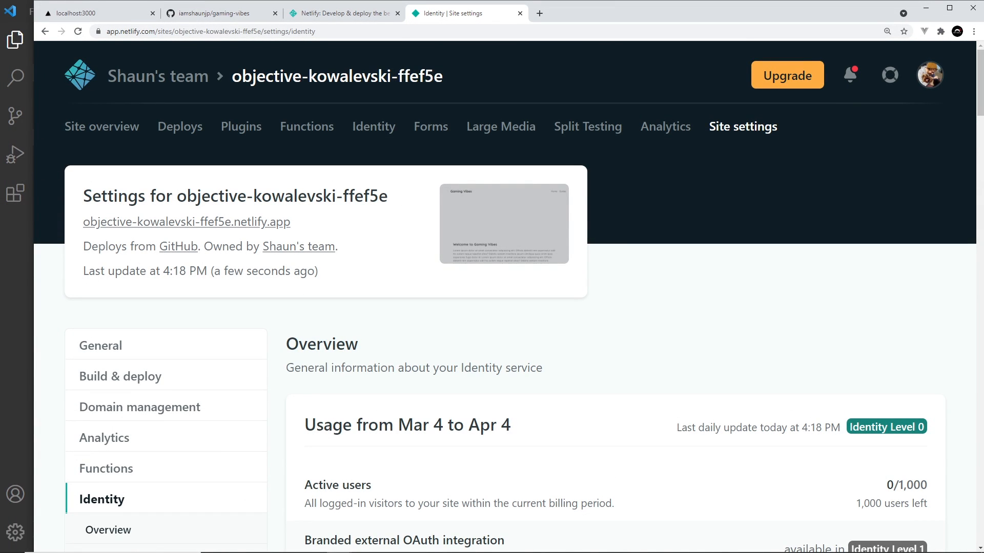
pyautogui.moveTo(831, 241)
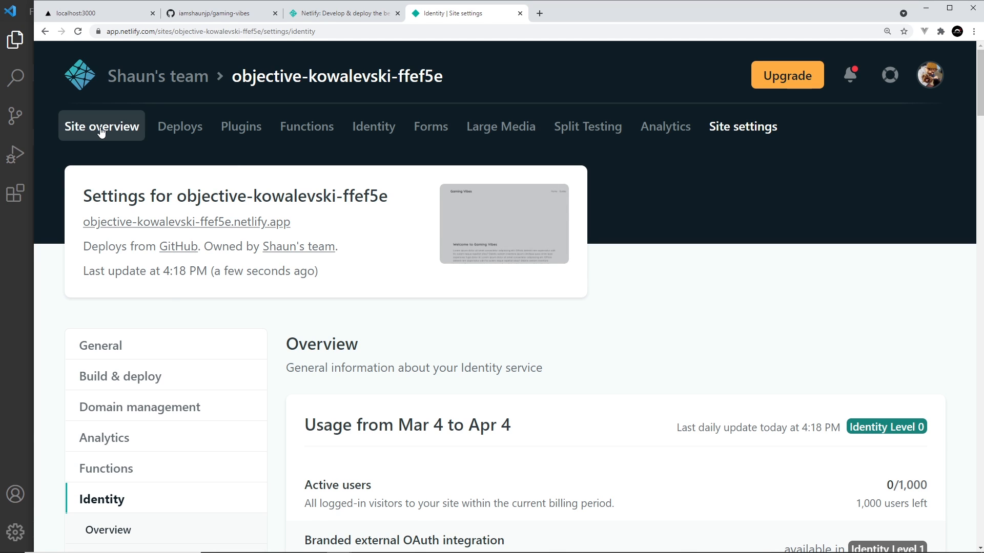
# Change the site name to gaming-vibes in Site settings and return to the overview.
pyautogui.click(101, 126)
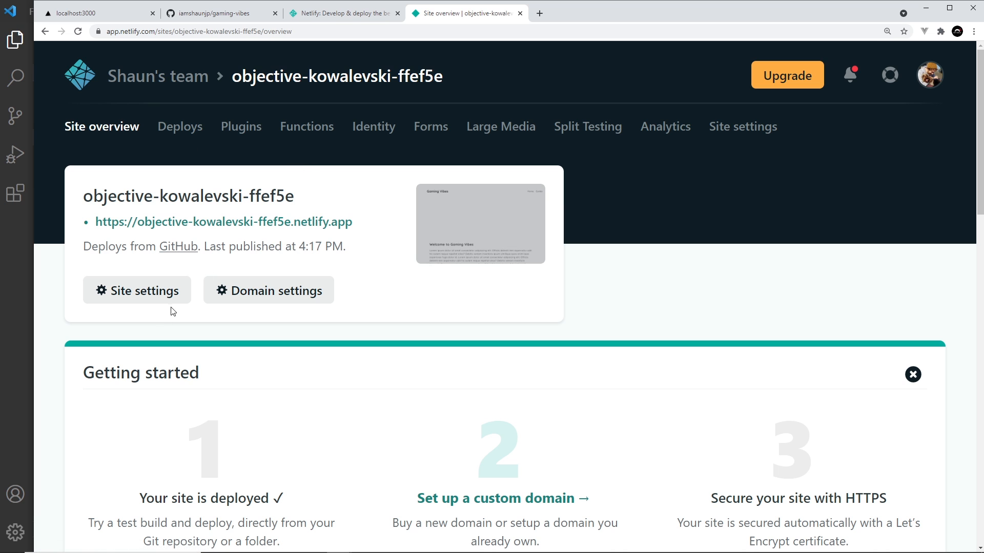
pyautogui.click(137, 290)
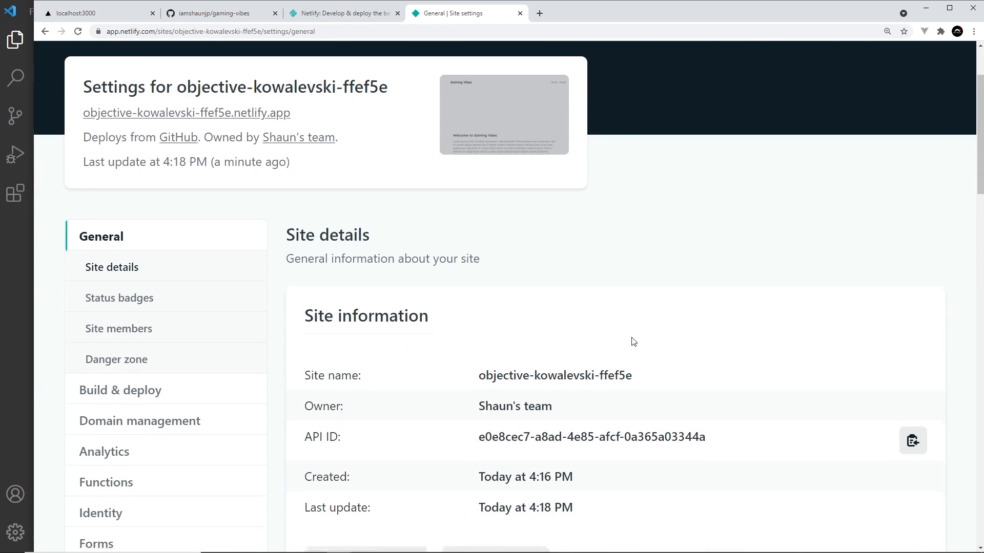
pyautogui.scroll(-3)
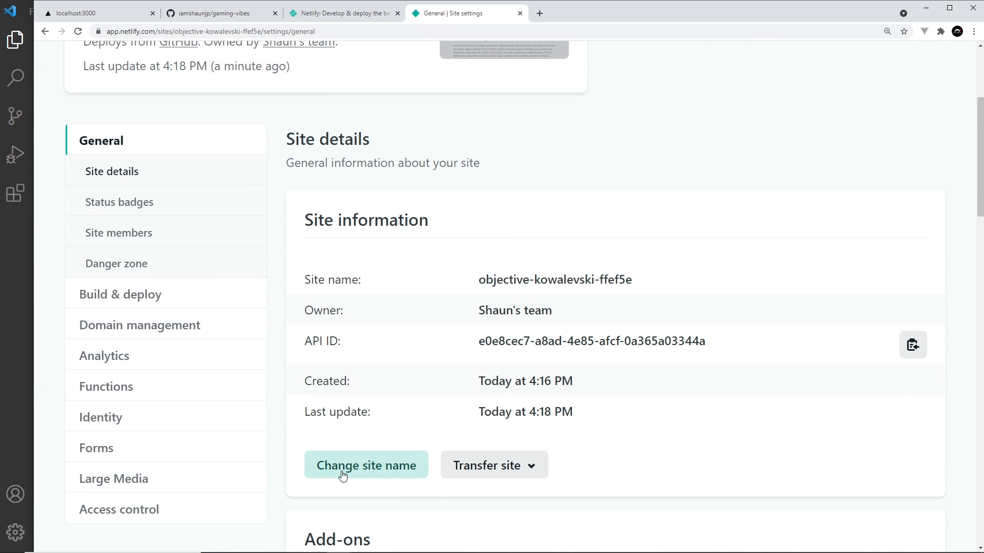
pyautogui.click(365, 465)
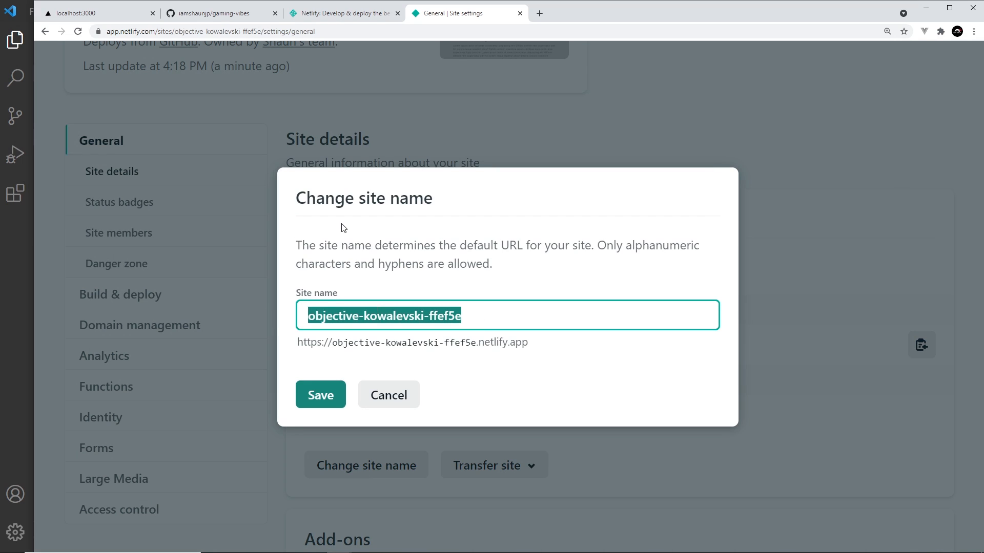
pyautogui.write('gaming-vi')
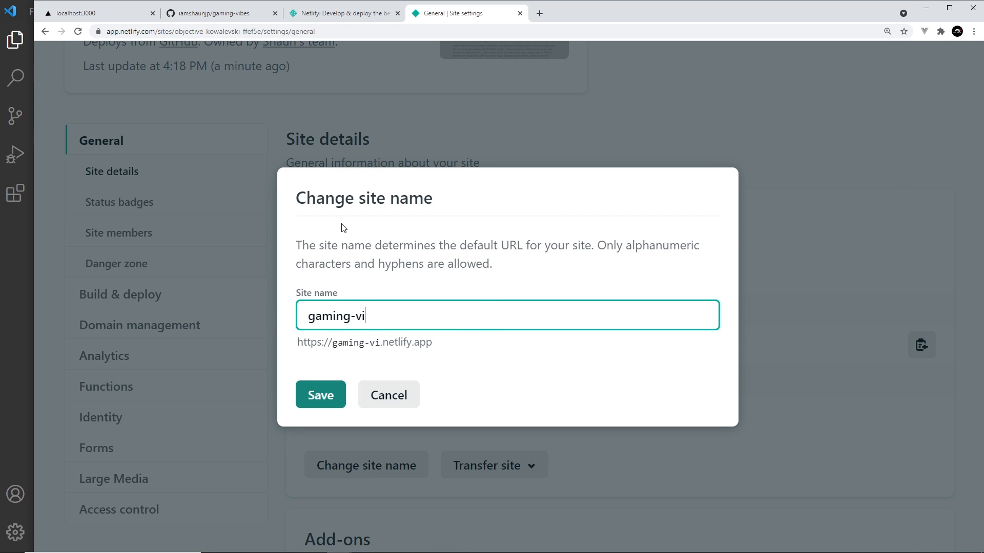
pyautogui.write('bes')
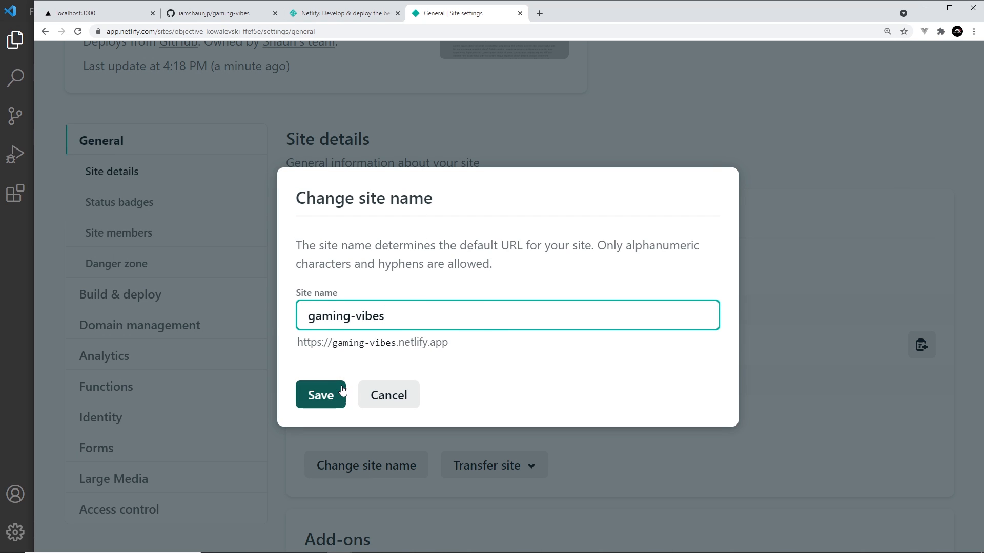
pyautogui.click(321, 395)
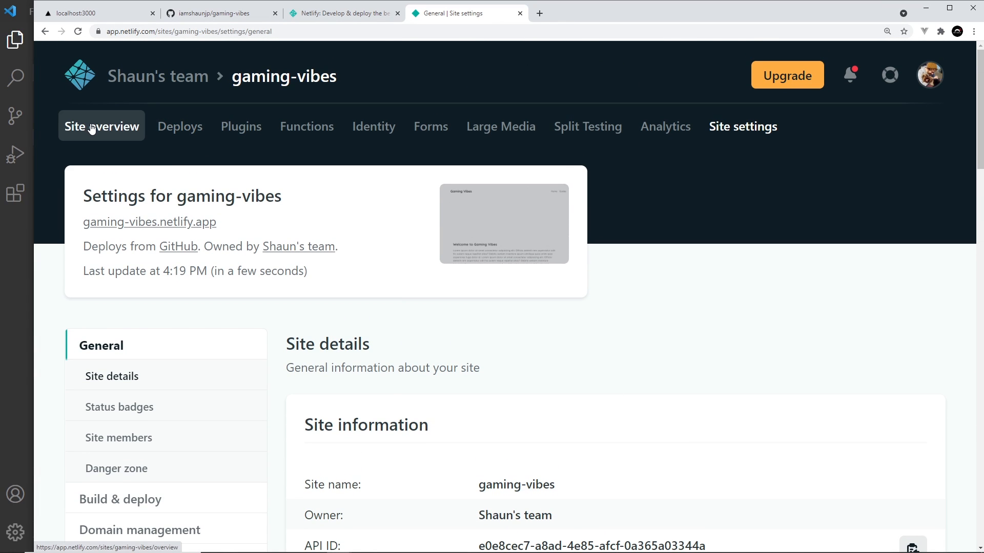
pyautogui.click(101, 126)
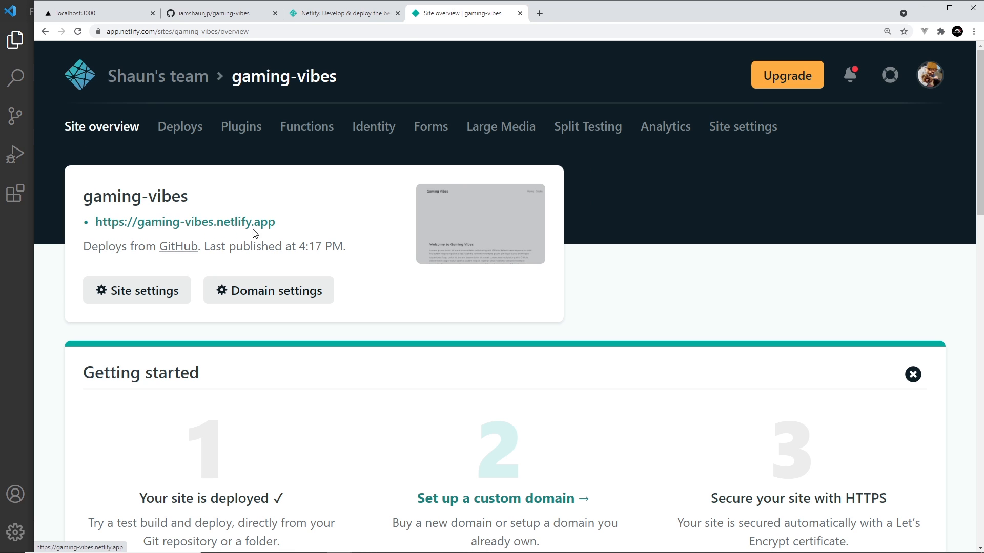
# Load gaming-vibes.netlify.app, then visit its Guides page and return to Home.
pyautogui.click(184, 222)
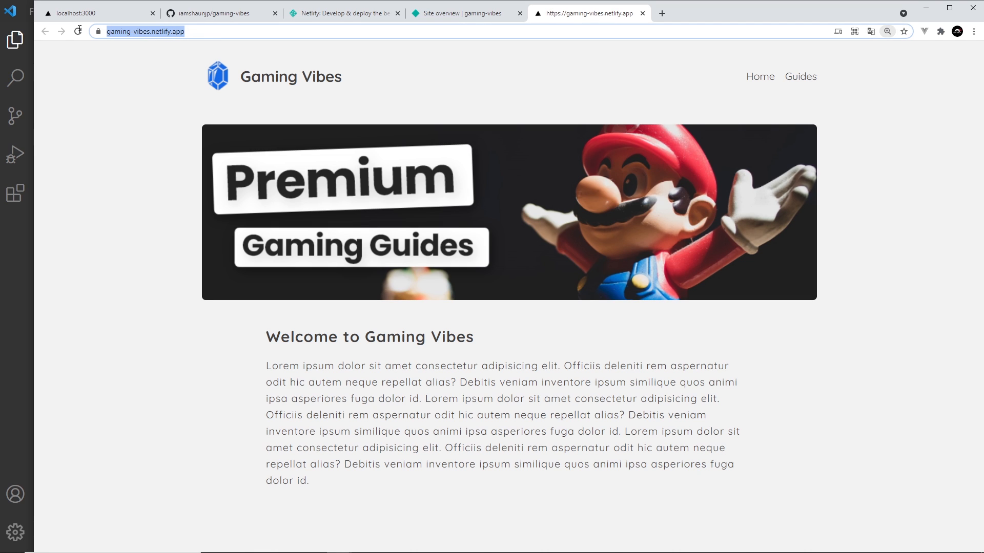
pyautogui.click(800, 77)
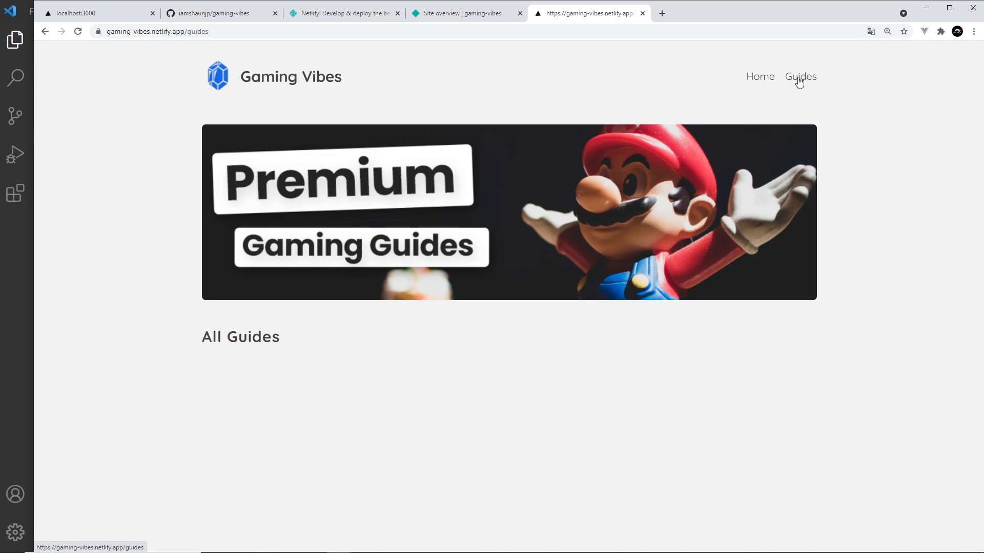
pyautogui.click(760, 76)
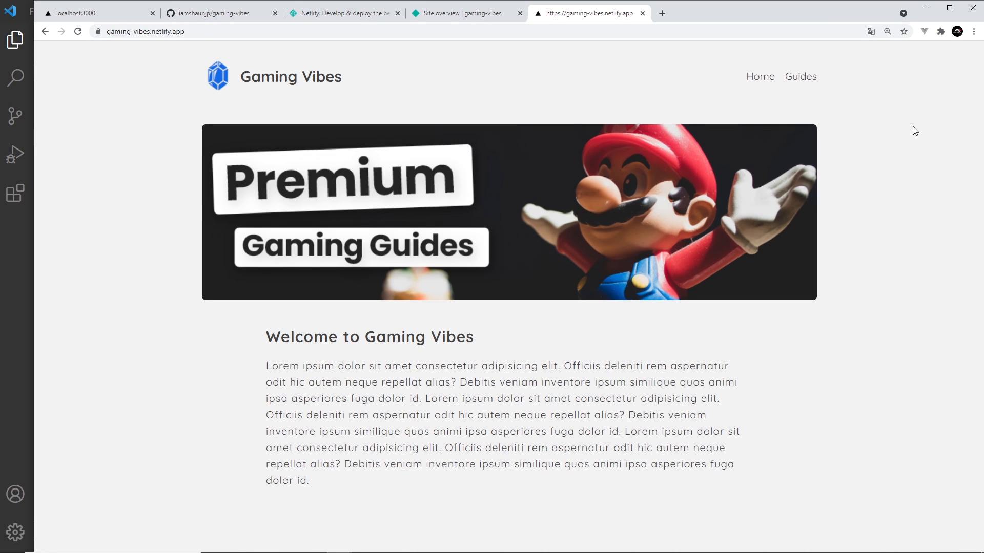